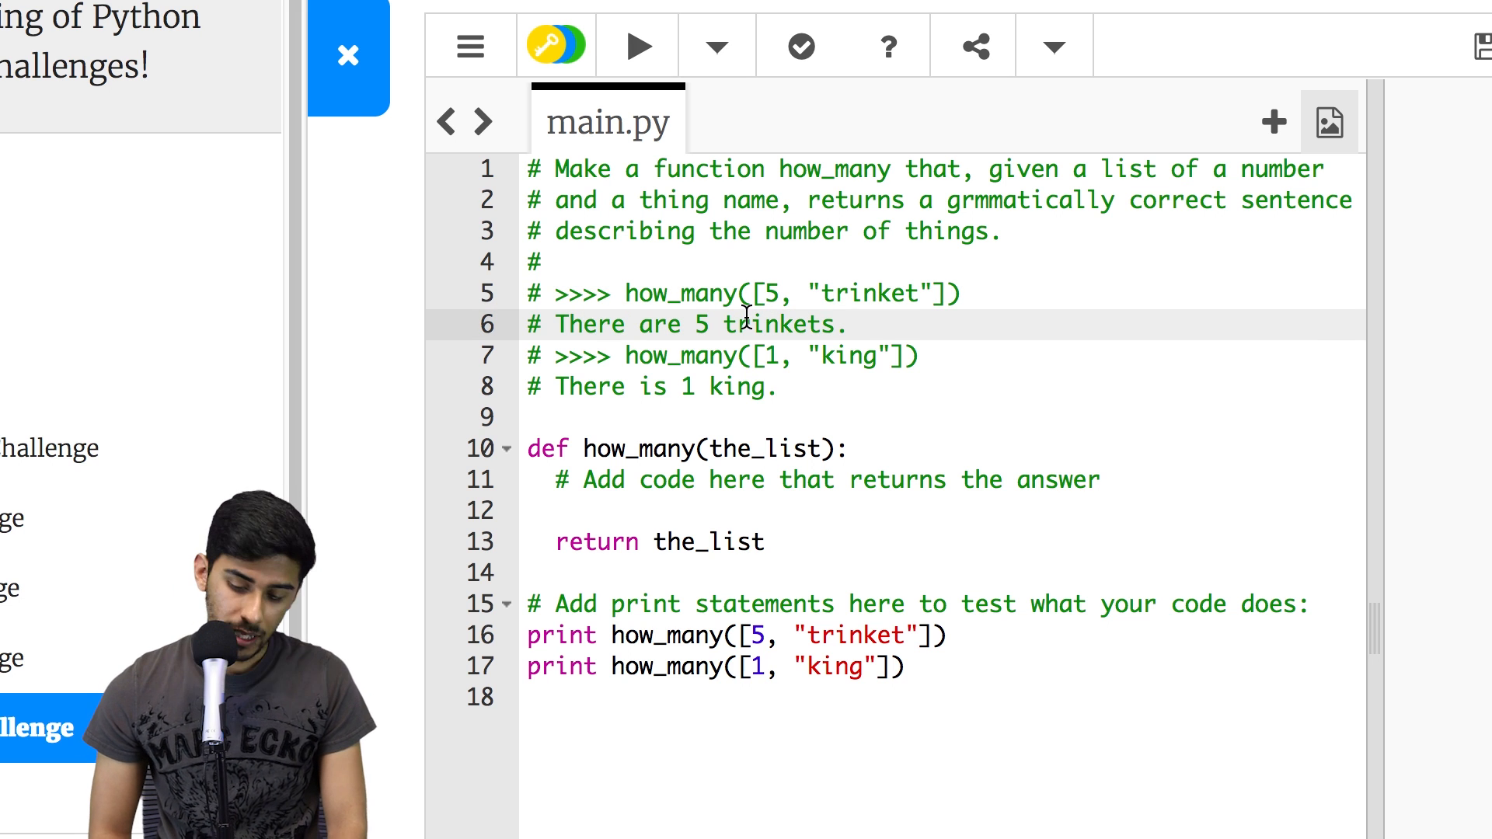
# - Switch from the Trinket how_many code over to the Python terminal session
pyautogui.click(781, 355)
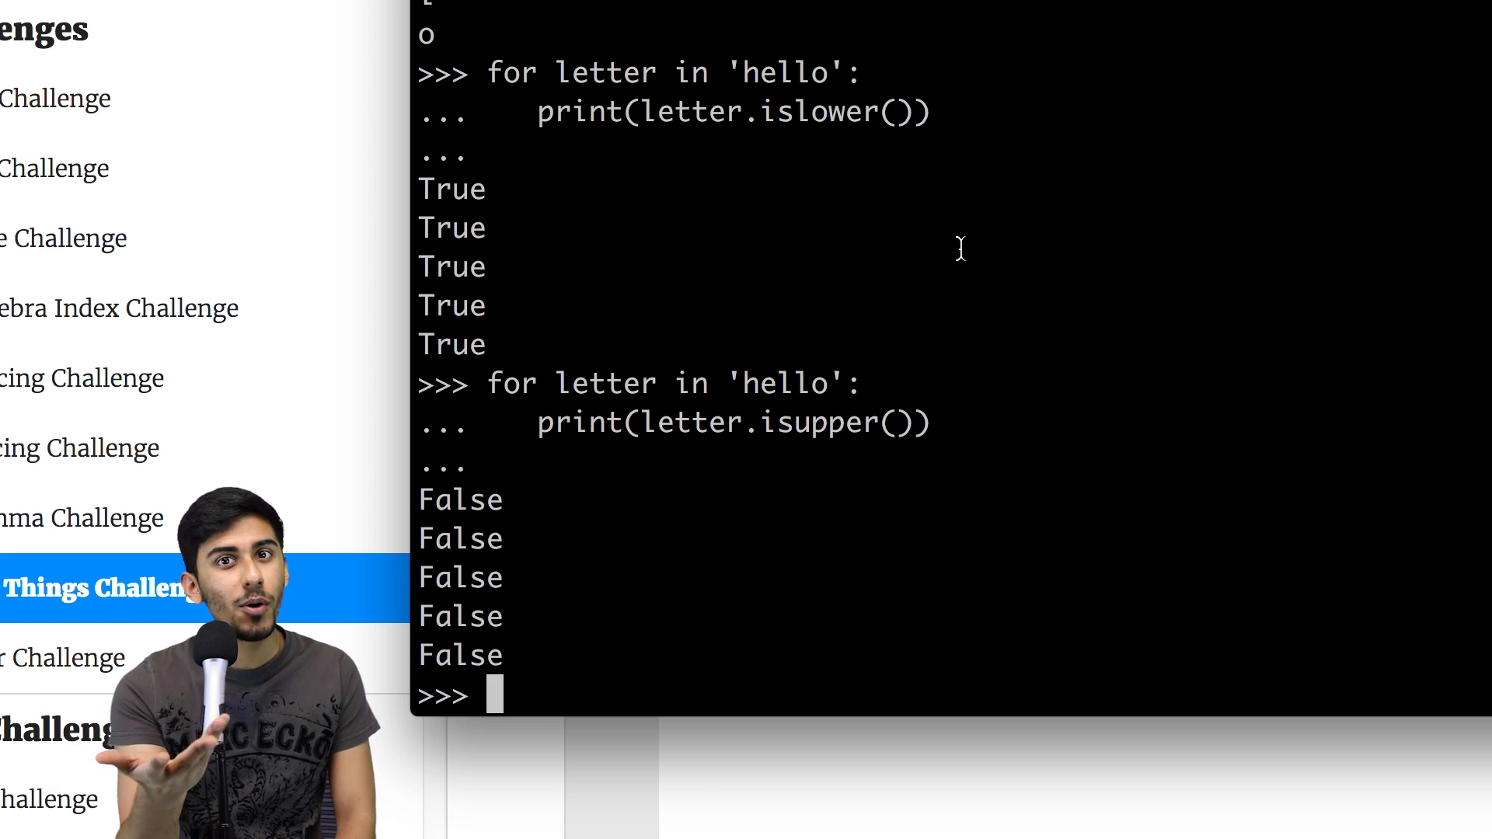
# - Evaluate "hello" + "." in the Python shell to get 'hello.'
pyautogui.write('"h')
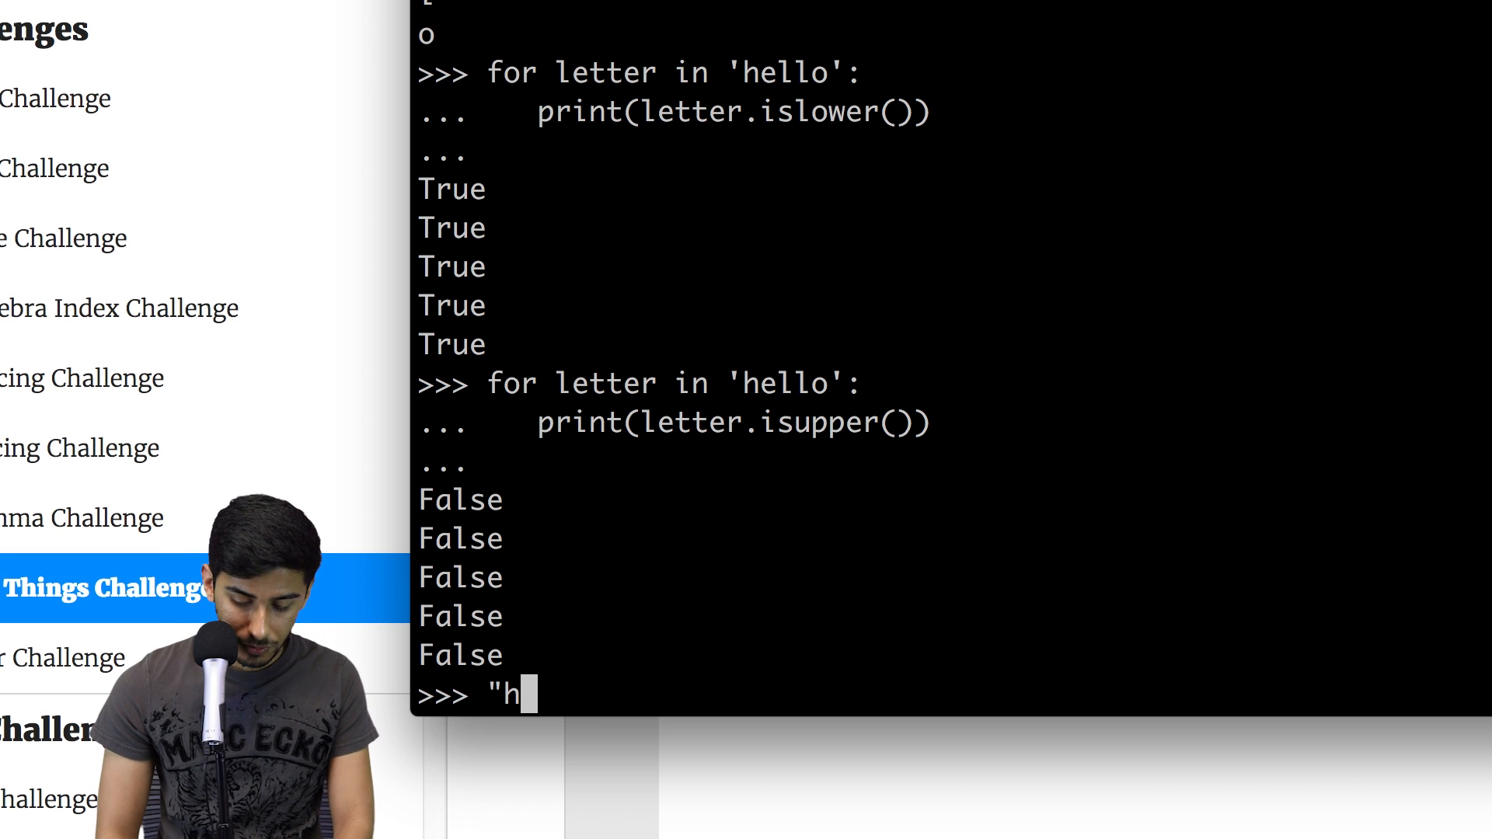
pyautogui.write('ello" +')
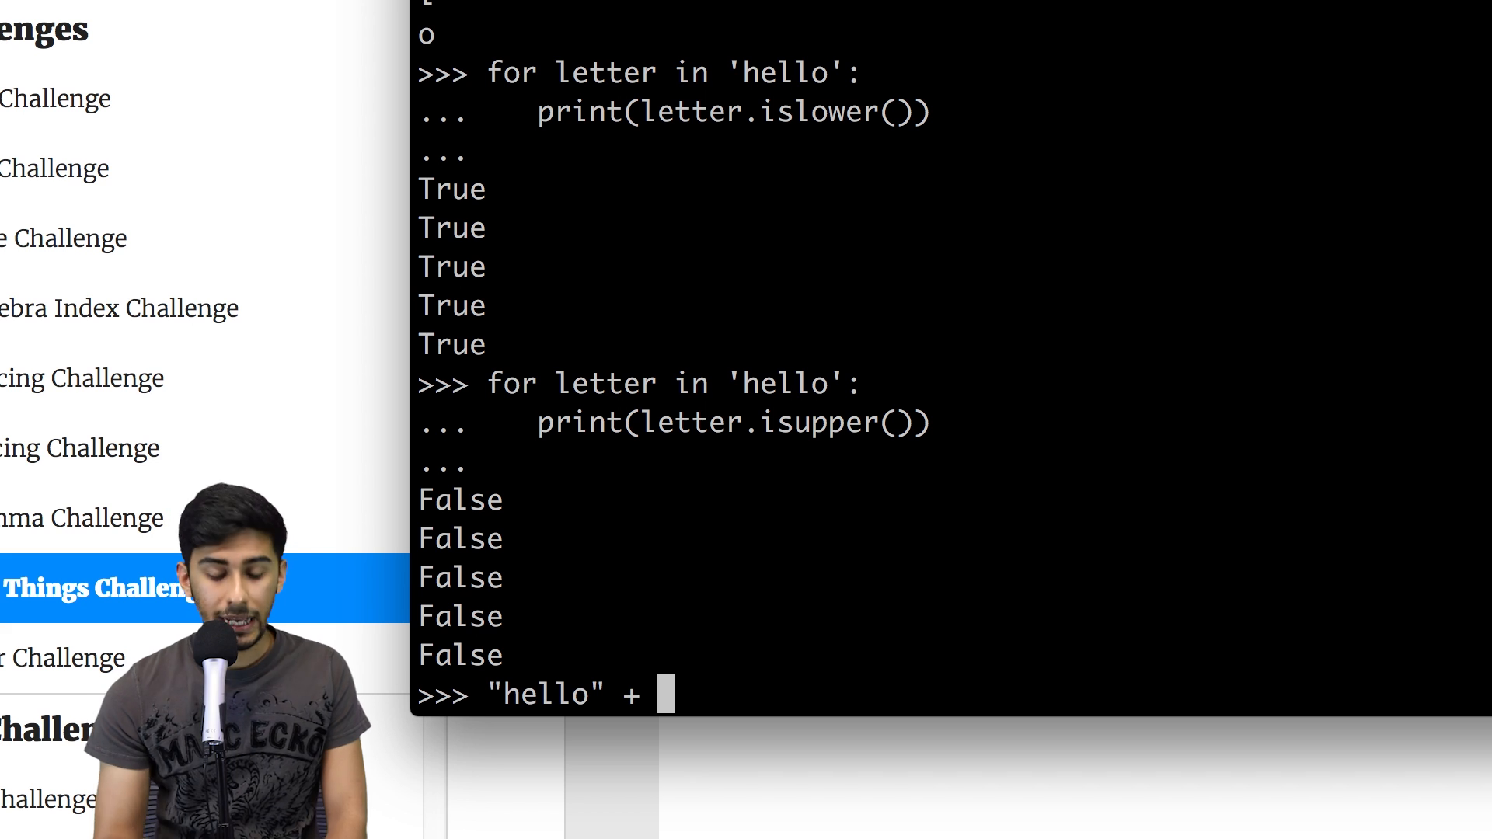
pyautogui.write('"."')
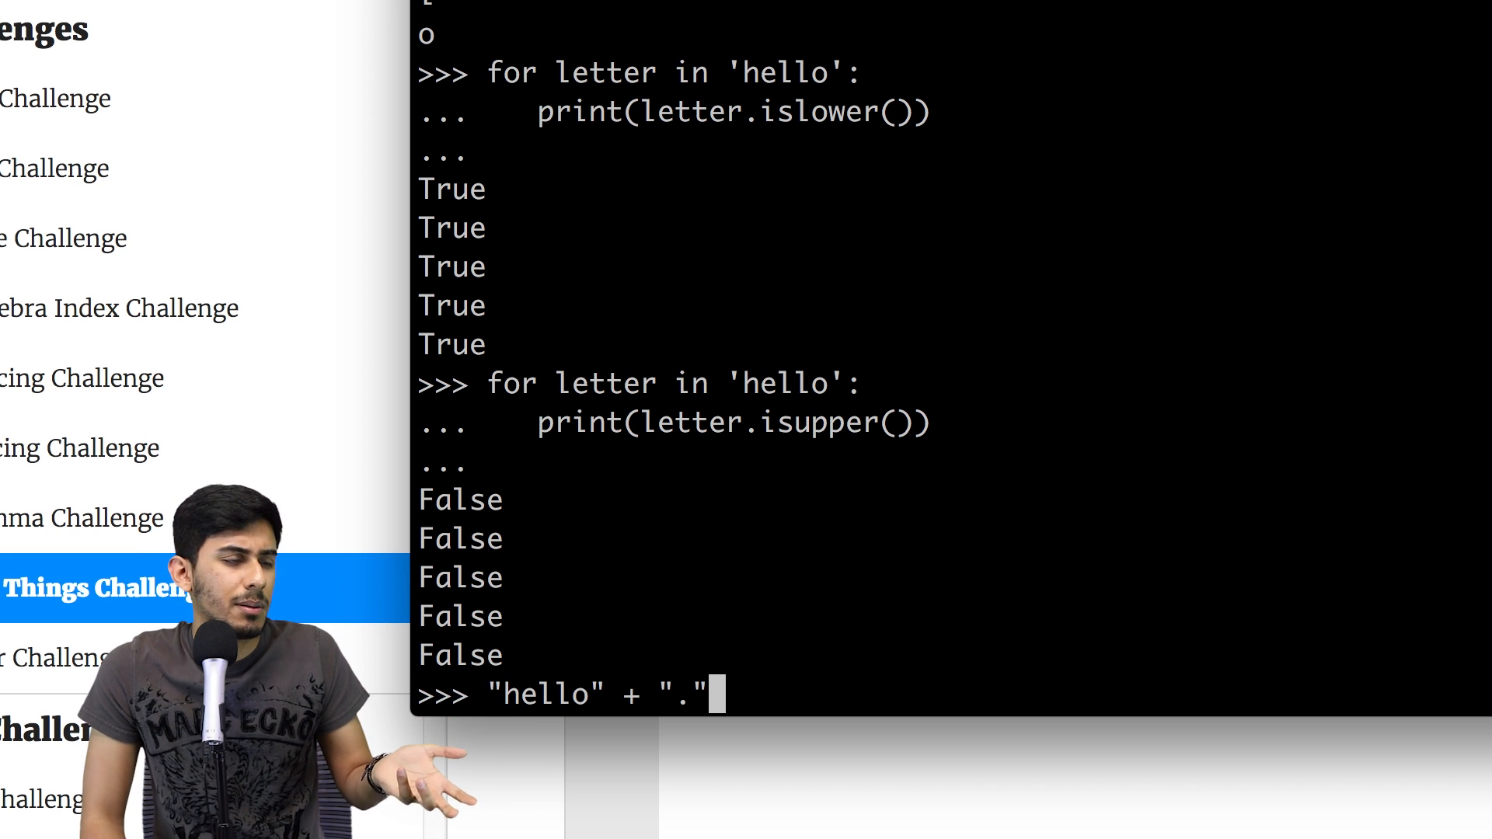
pyautogui.press('Return')
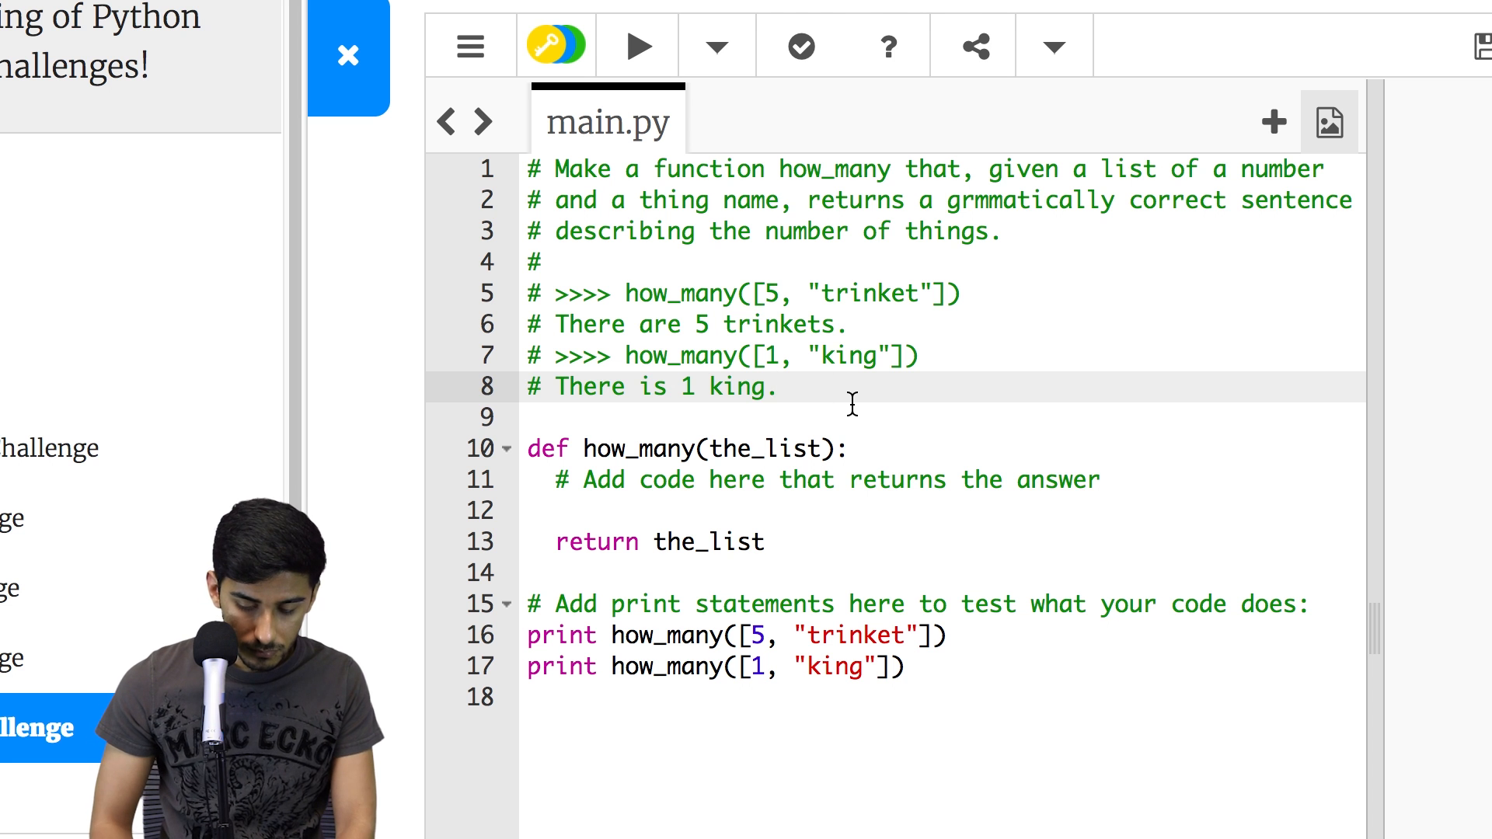
# - Write the condition if the_list[0] == 1: inside the how_many function body
pyautogui.click(952, 511)
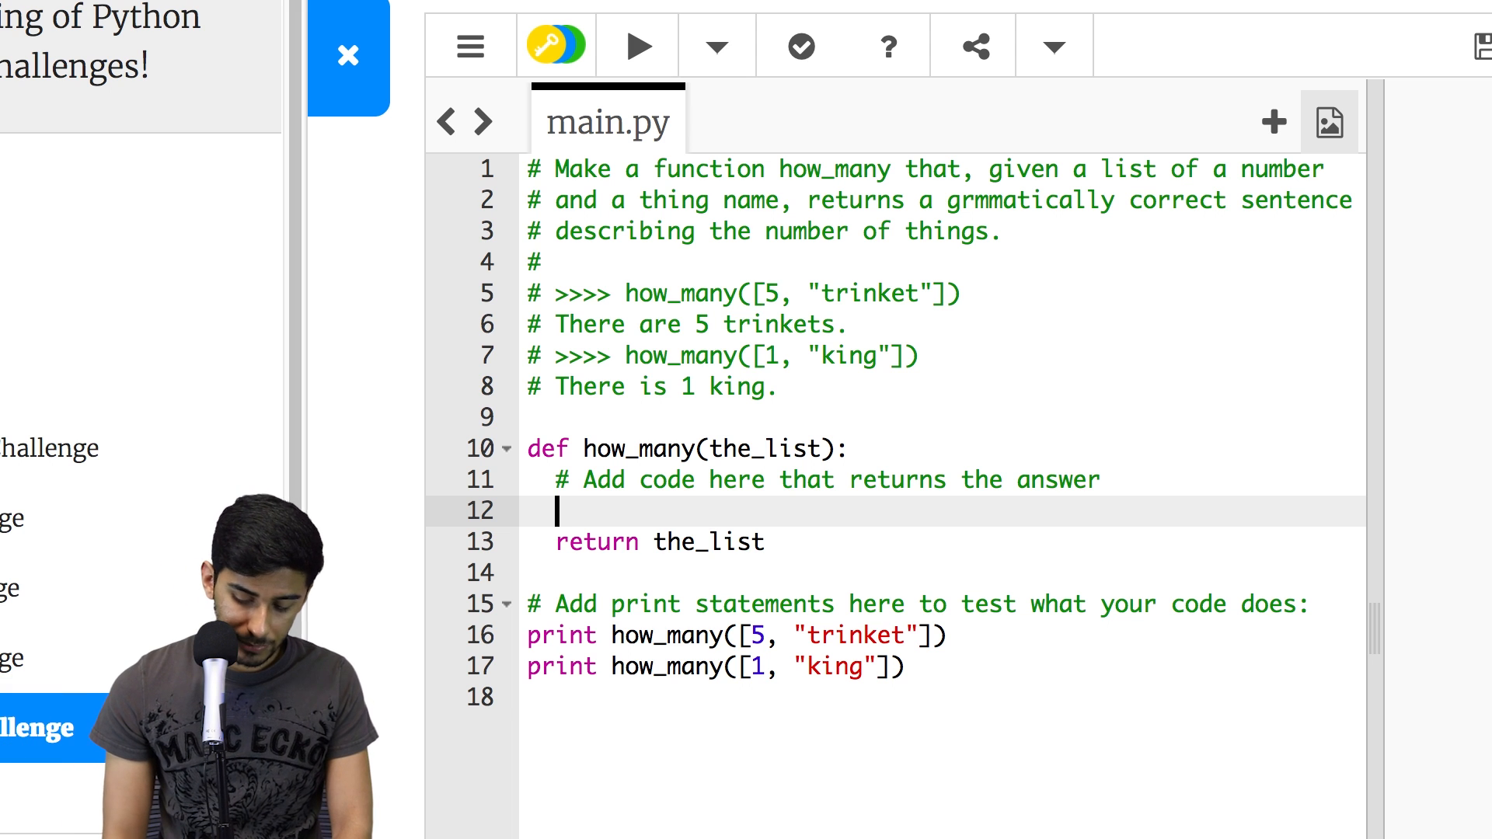
pyautogui.write('if')
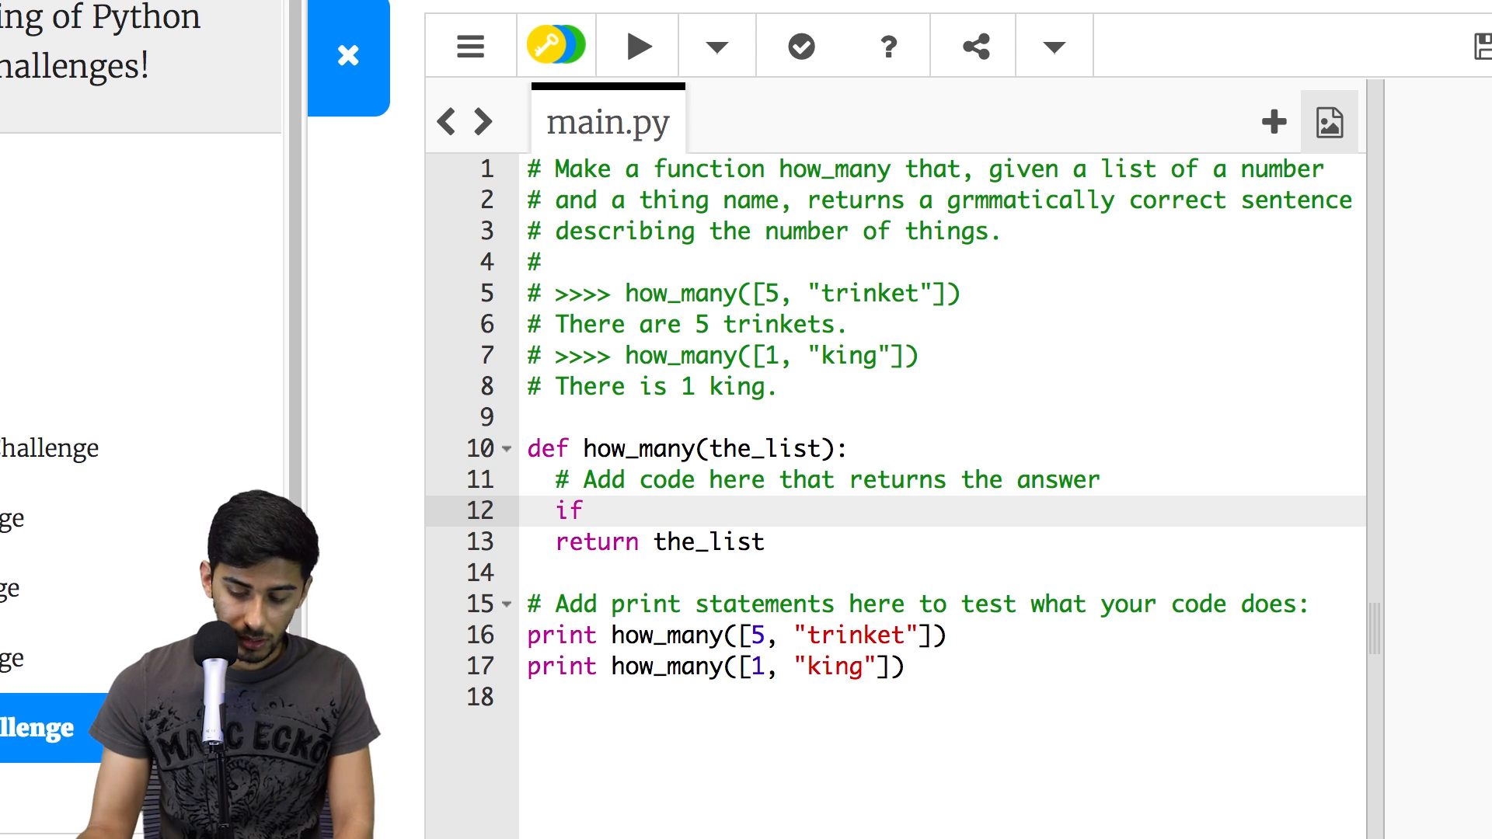
pyautogui.write('the_list')
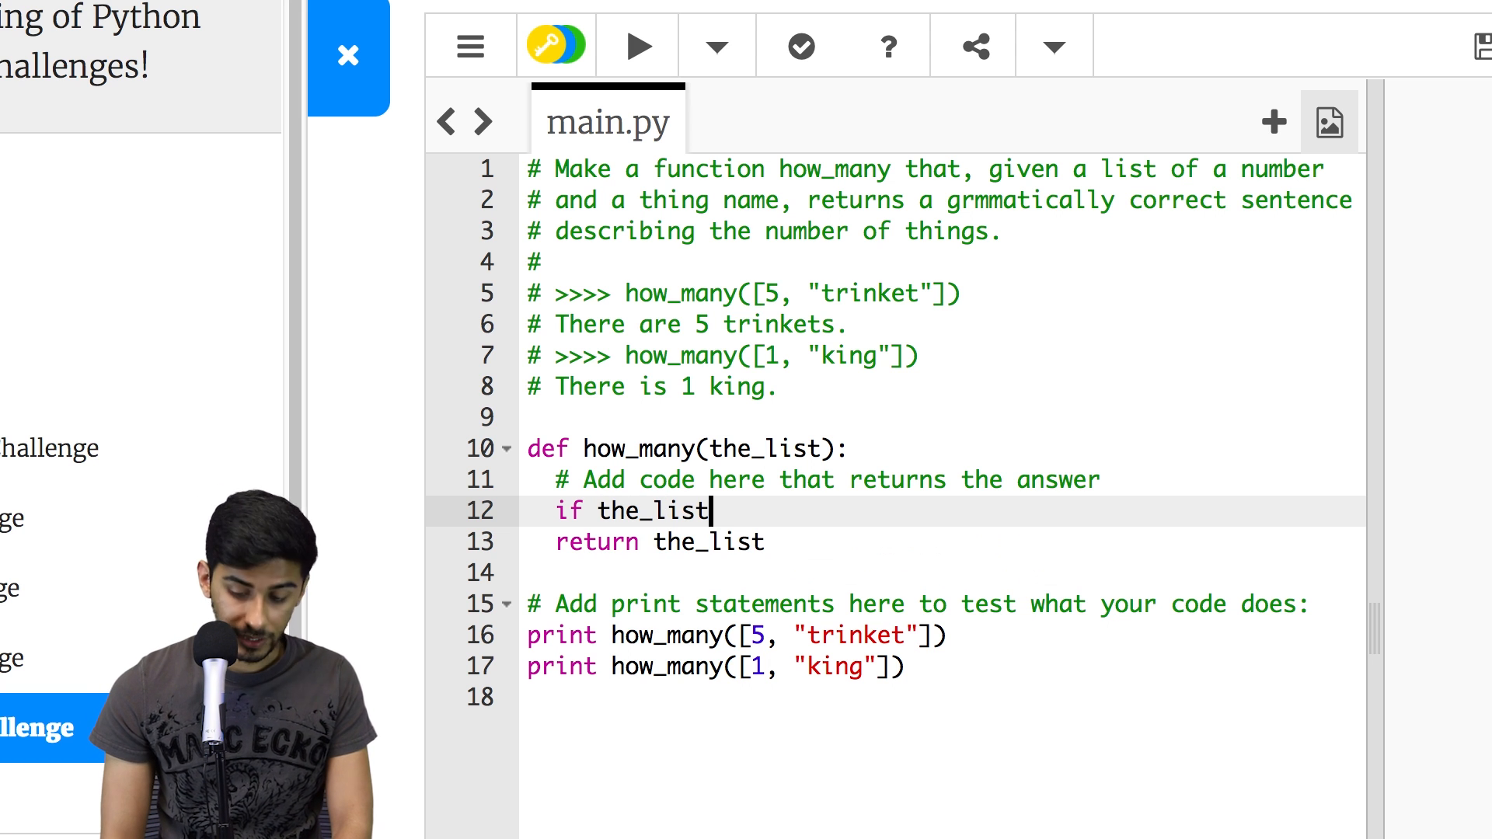
pyautogui.write('[]')
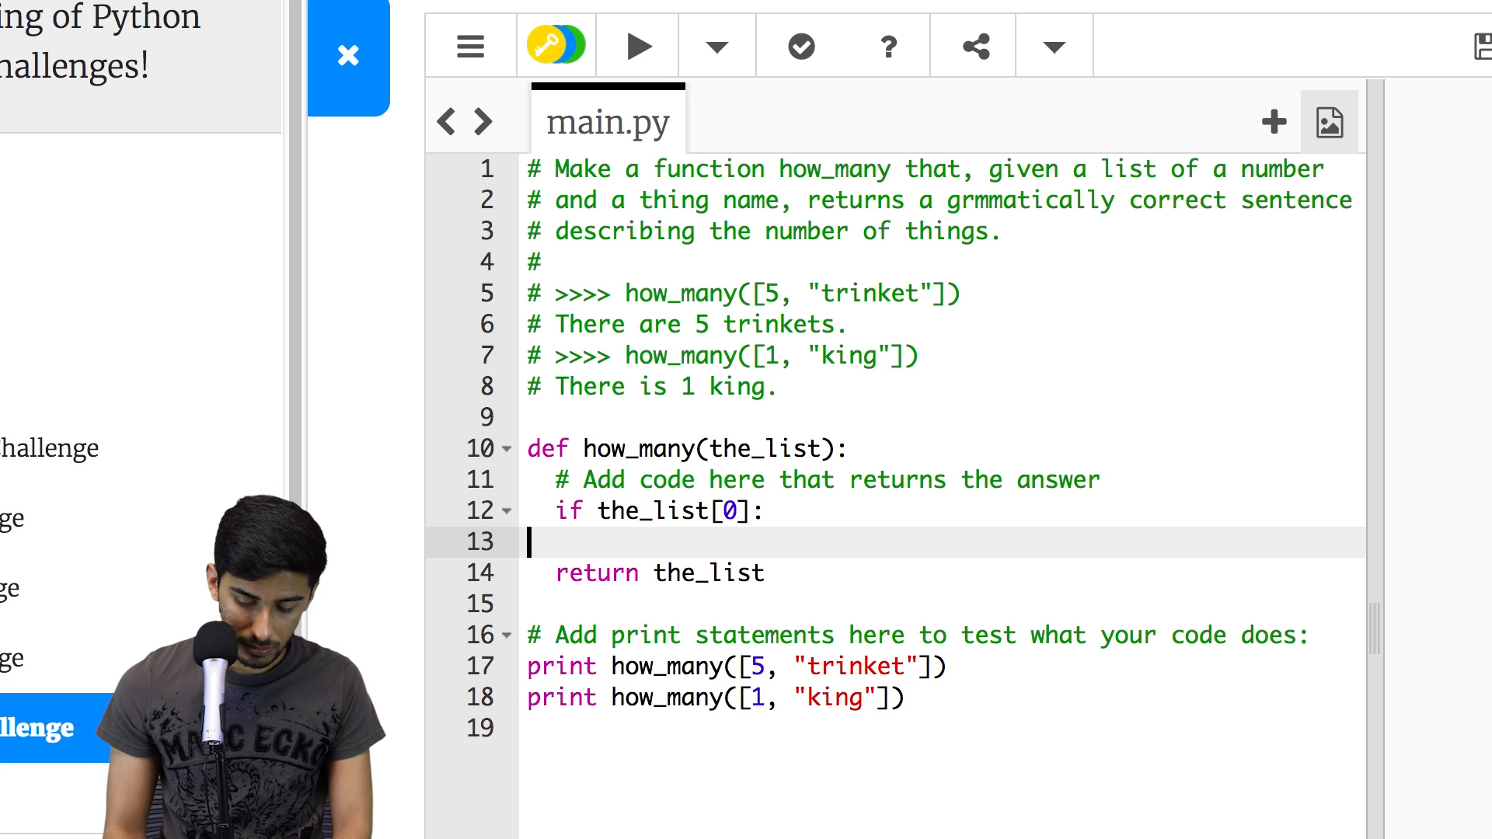
pyautogui.write('== 1')
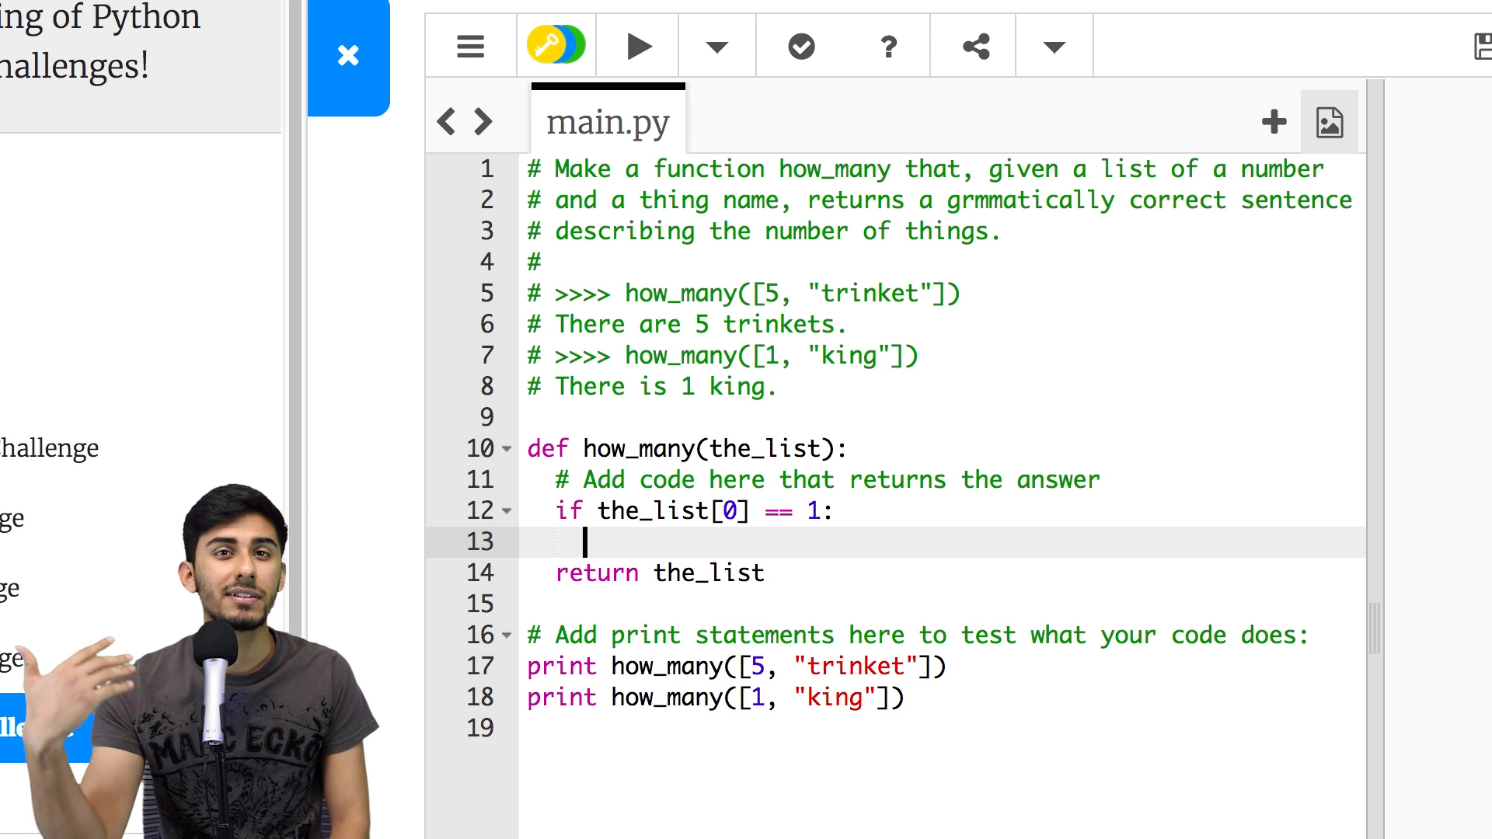
# - Write the singular branch return "There is " + the_list[0]
pyautogui.write('return "There is')
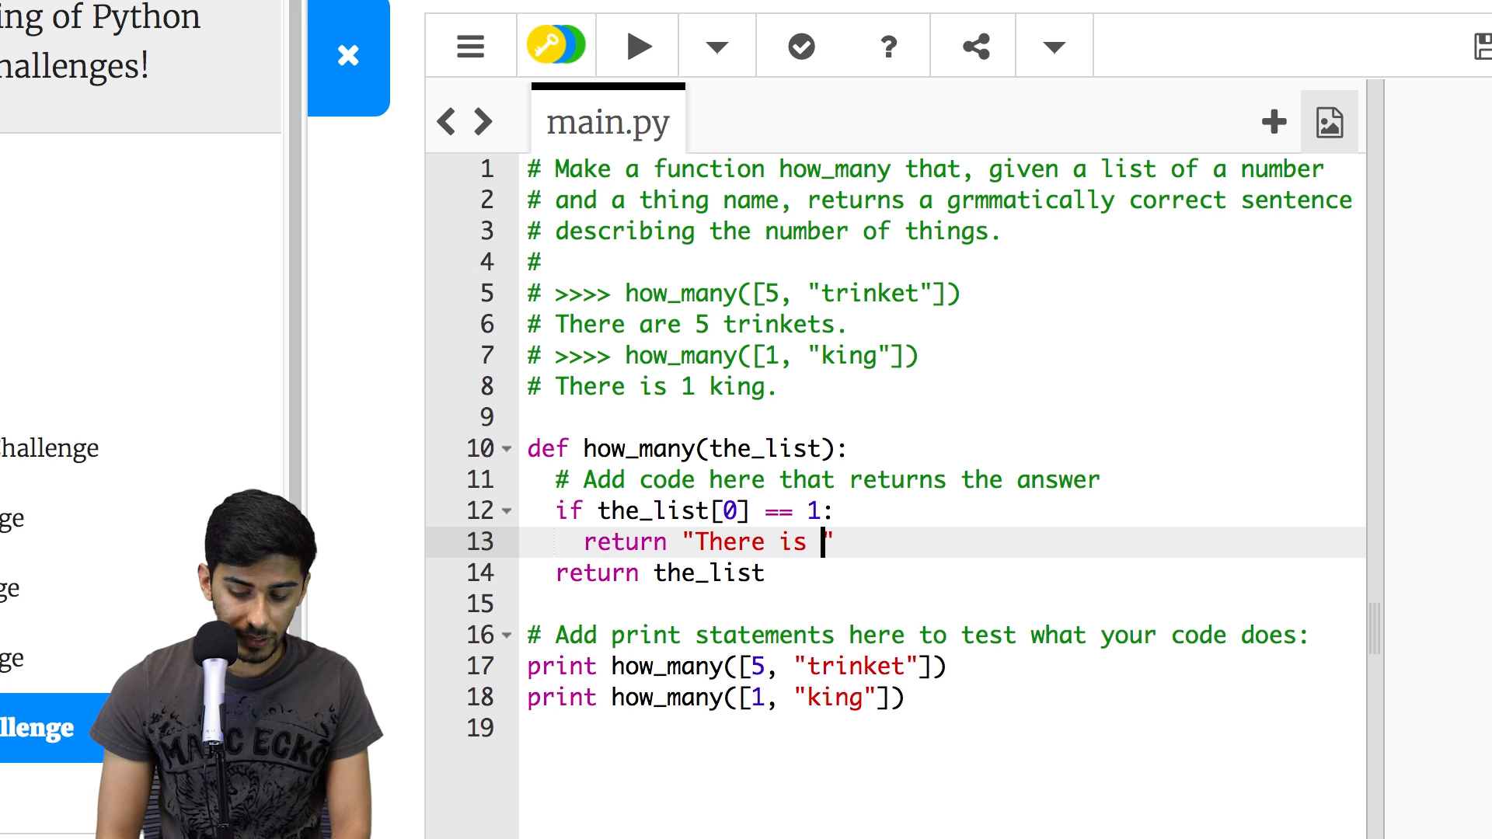
pyautogui.press('Backspace')
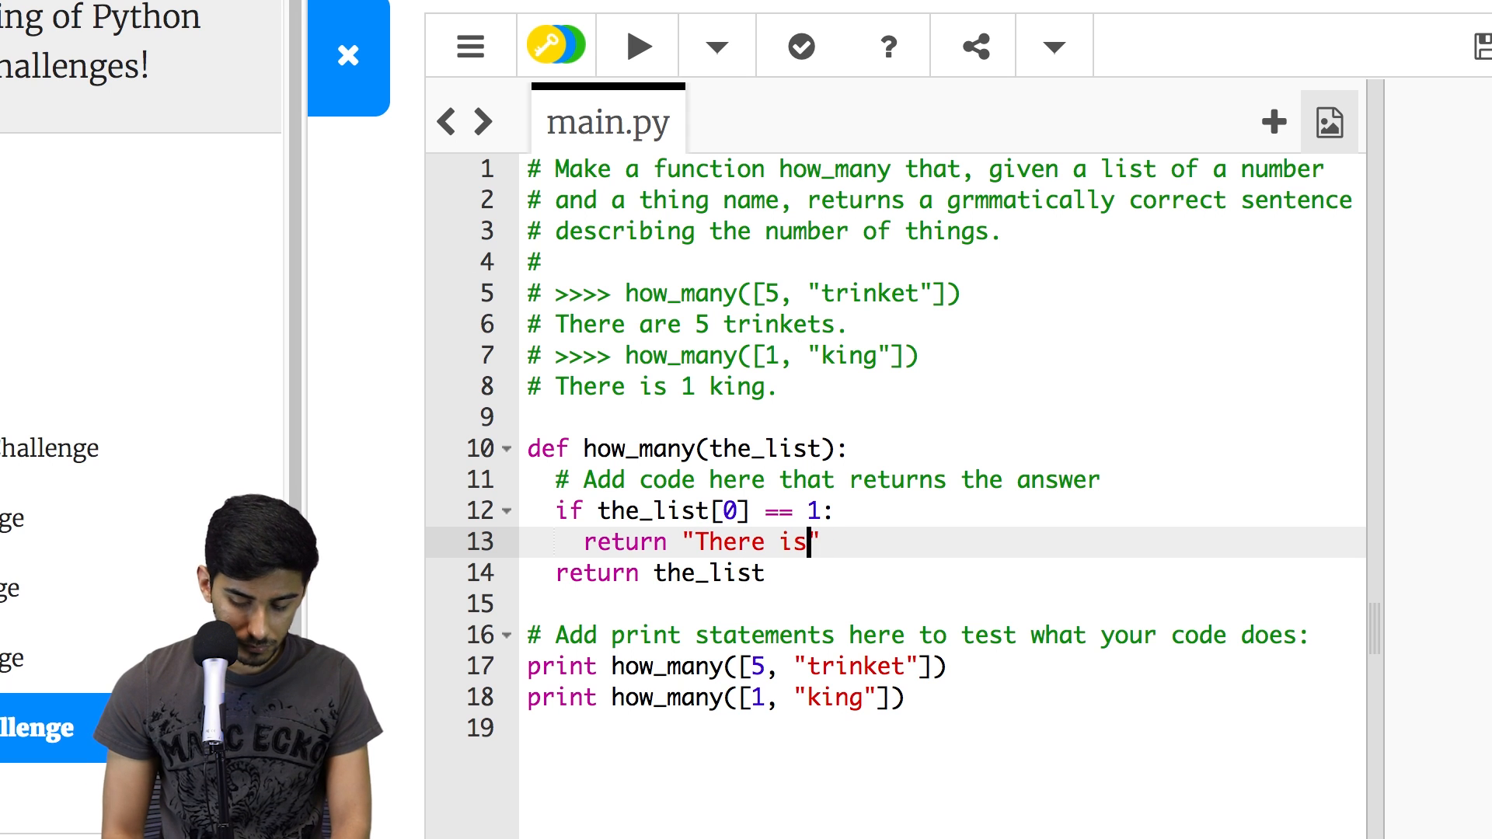
pyautogui.write('"')
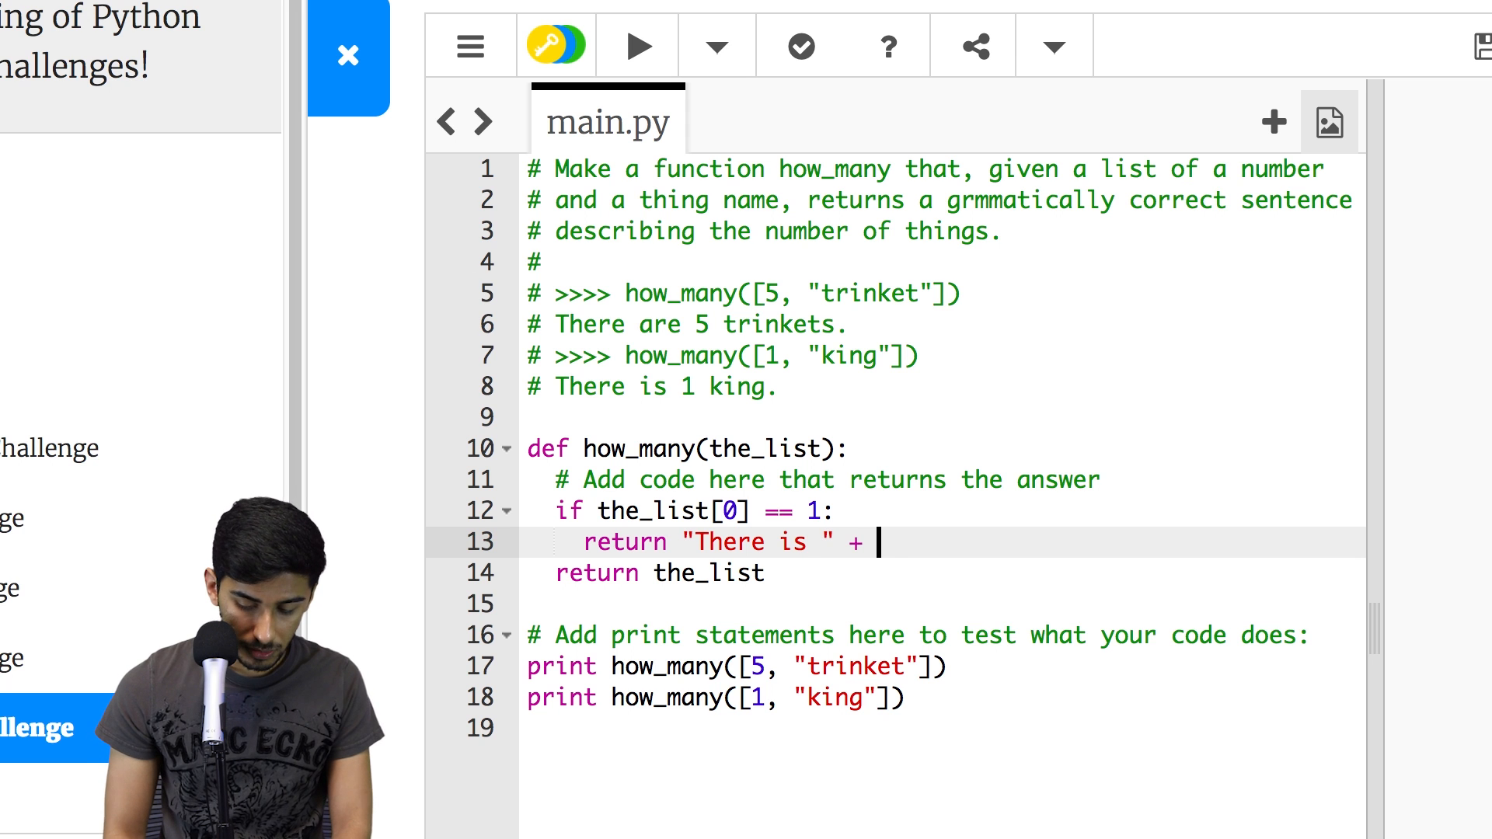
pyautogui.write('the_list')
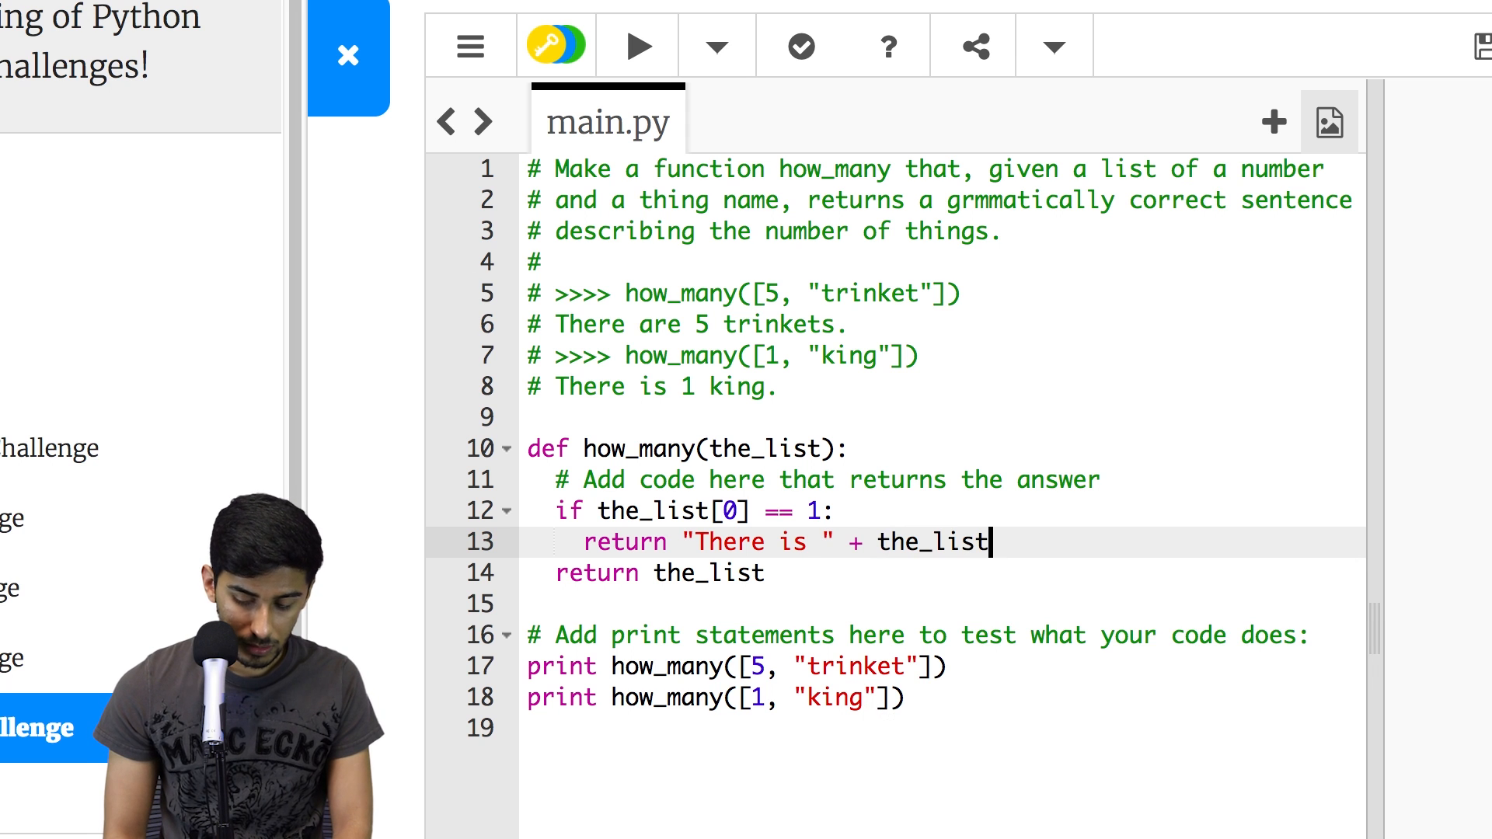
pyautogui.write('[')
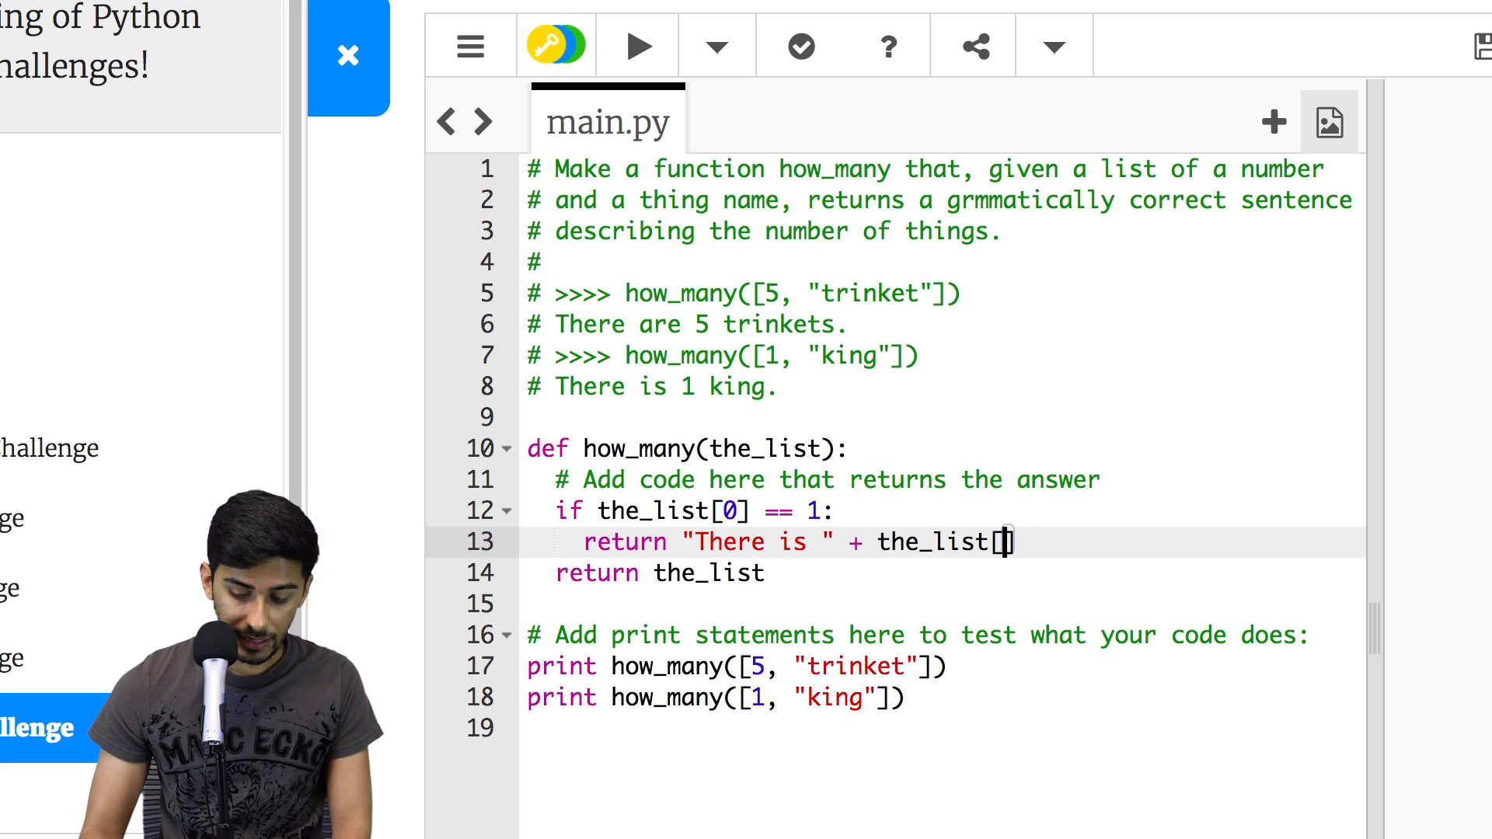
pyautogui.write('0]')
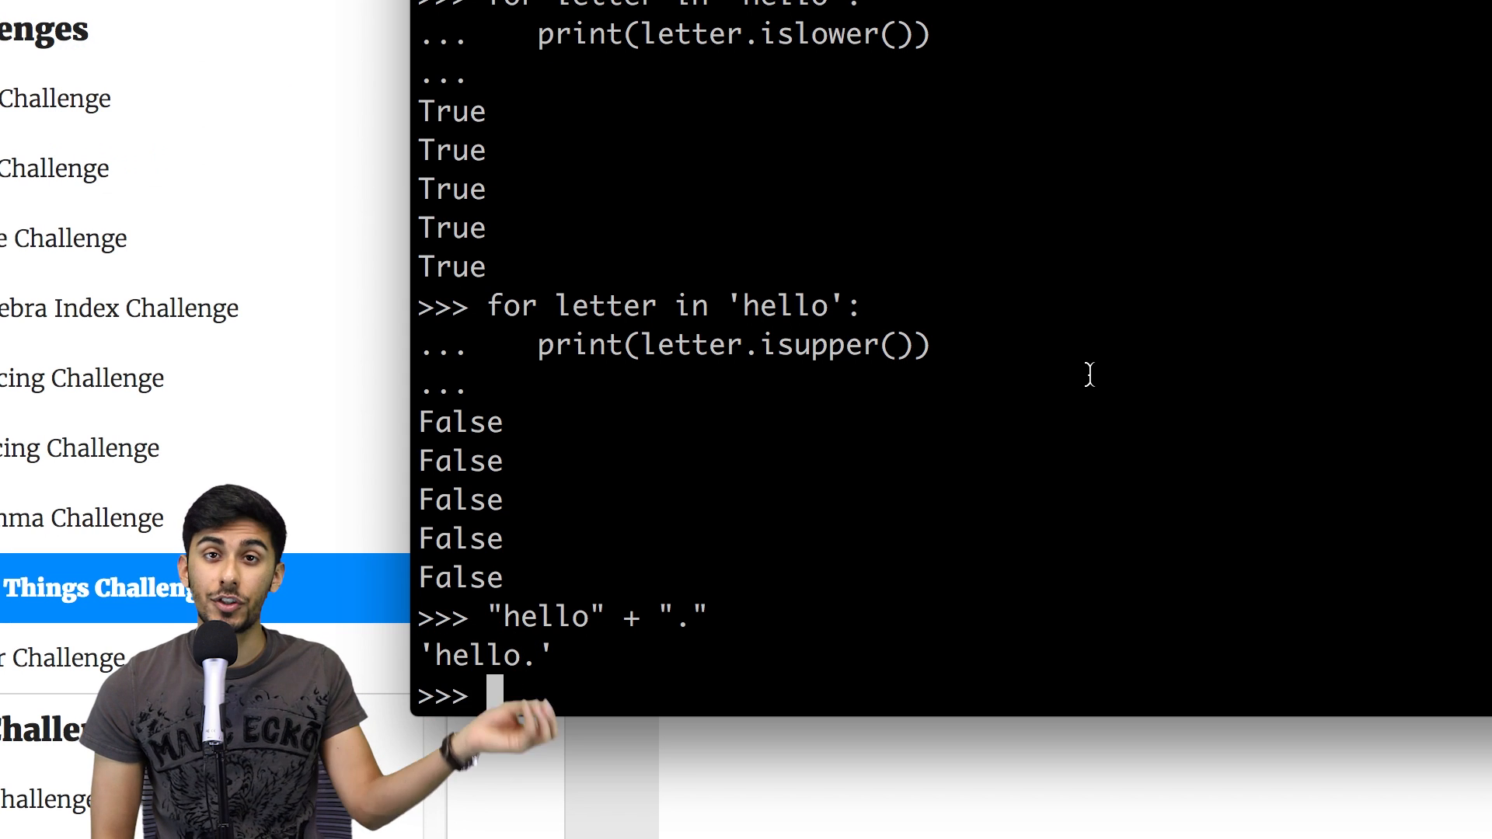
# - Evaluate "There are " + 5 in the shell to see the TypeError
pyautogui.write('"hello')
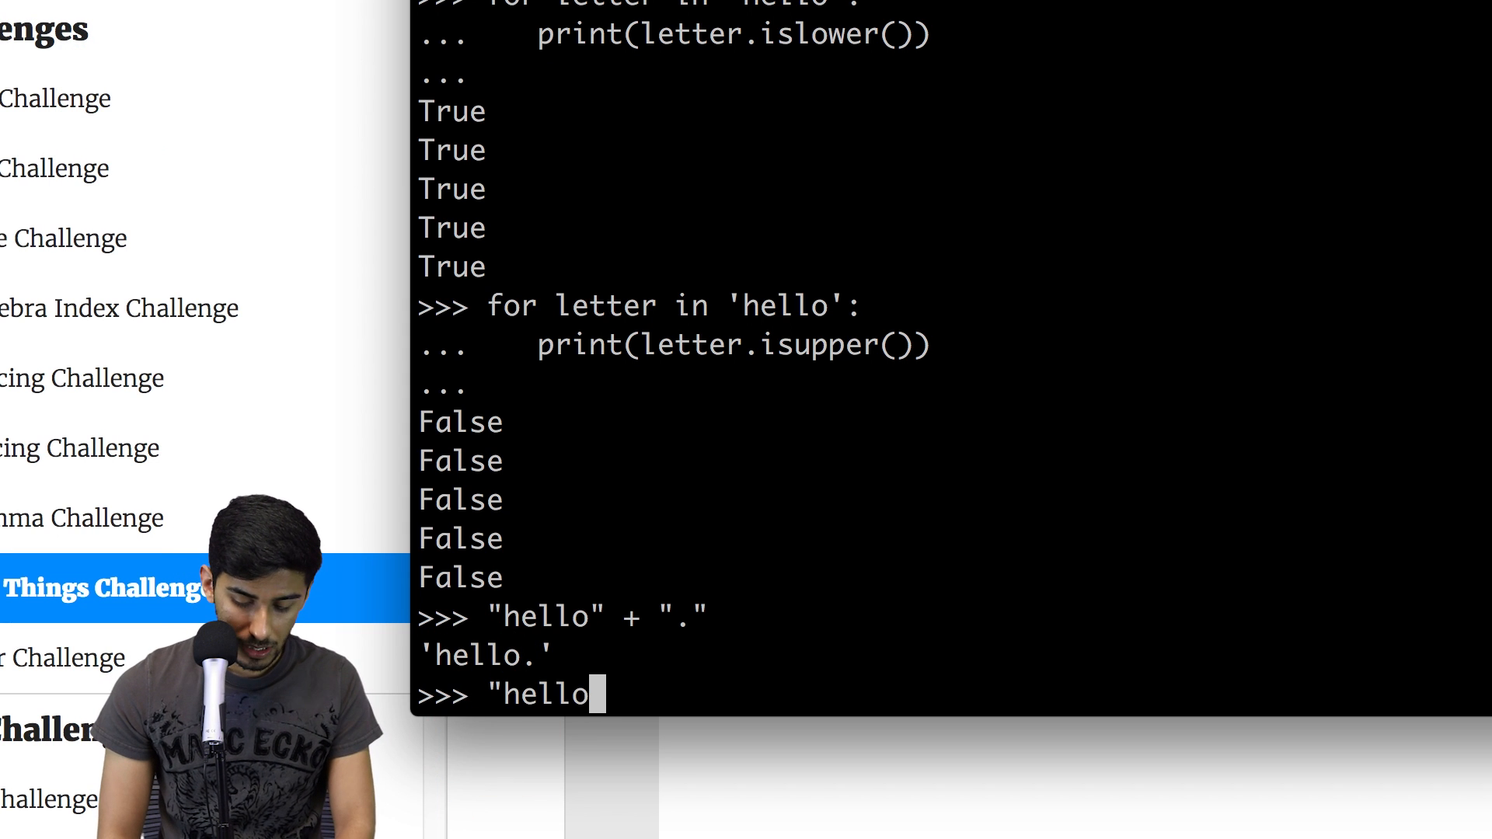
pyautogui.write('There are "')
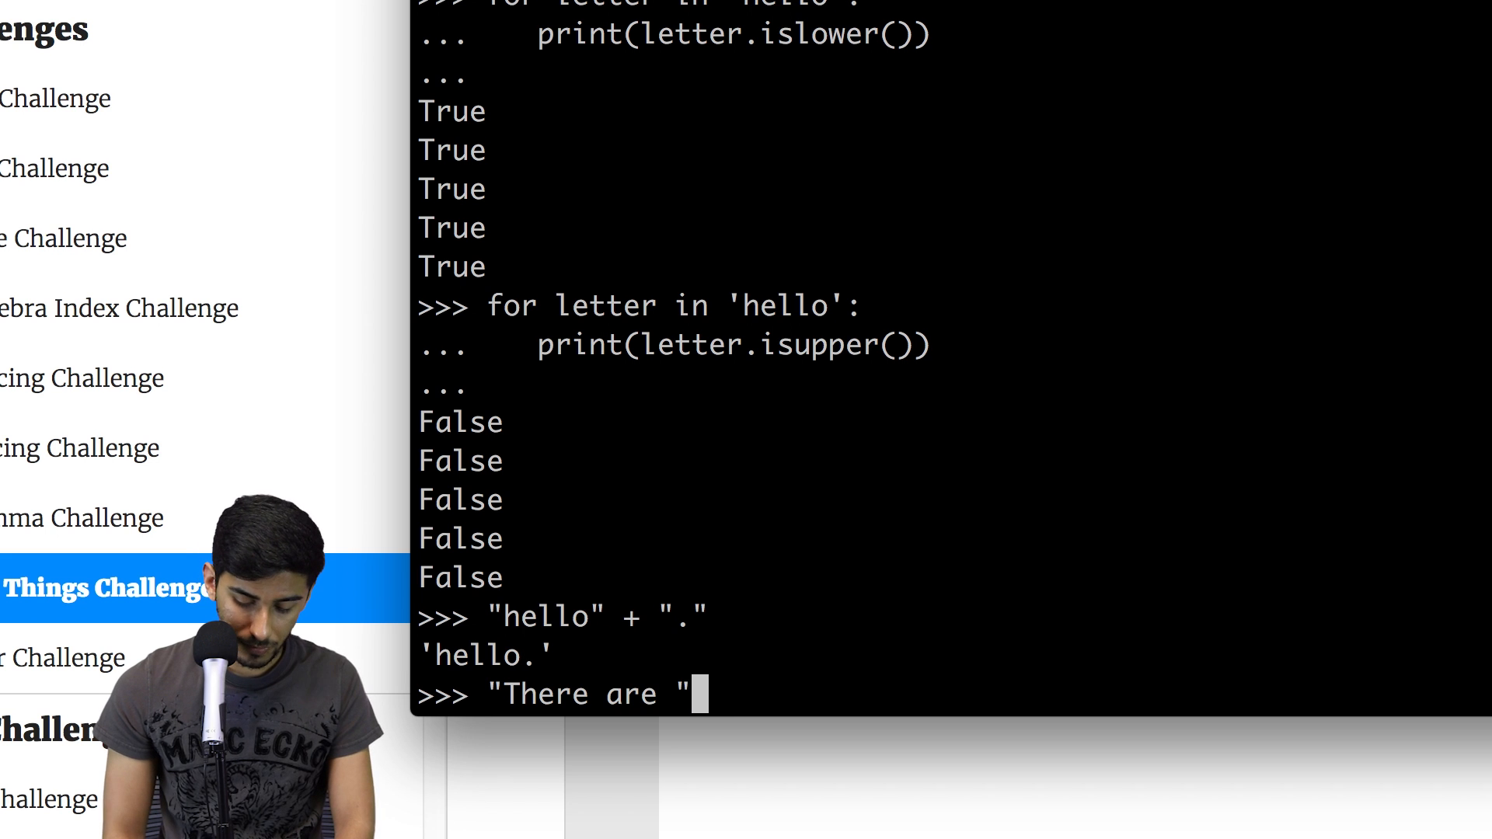
pyautogui.press('Return')
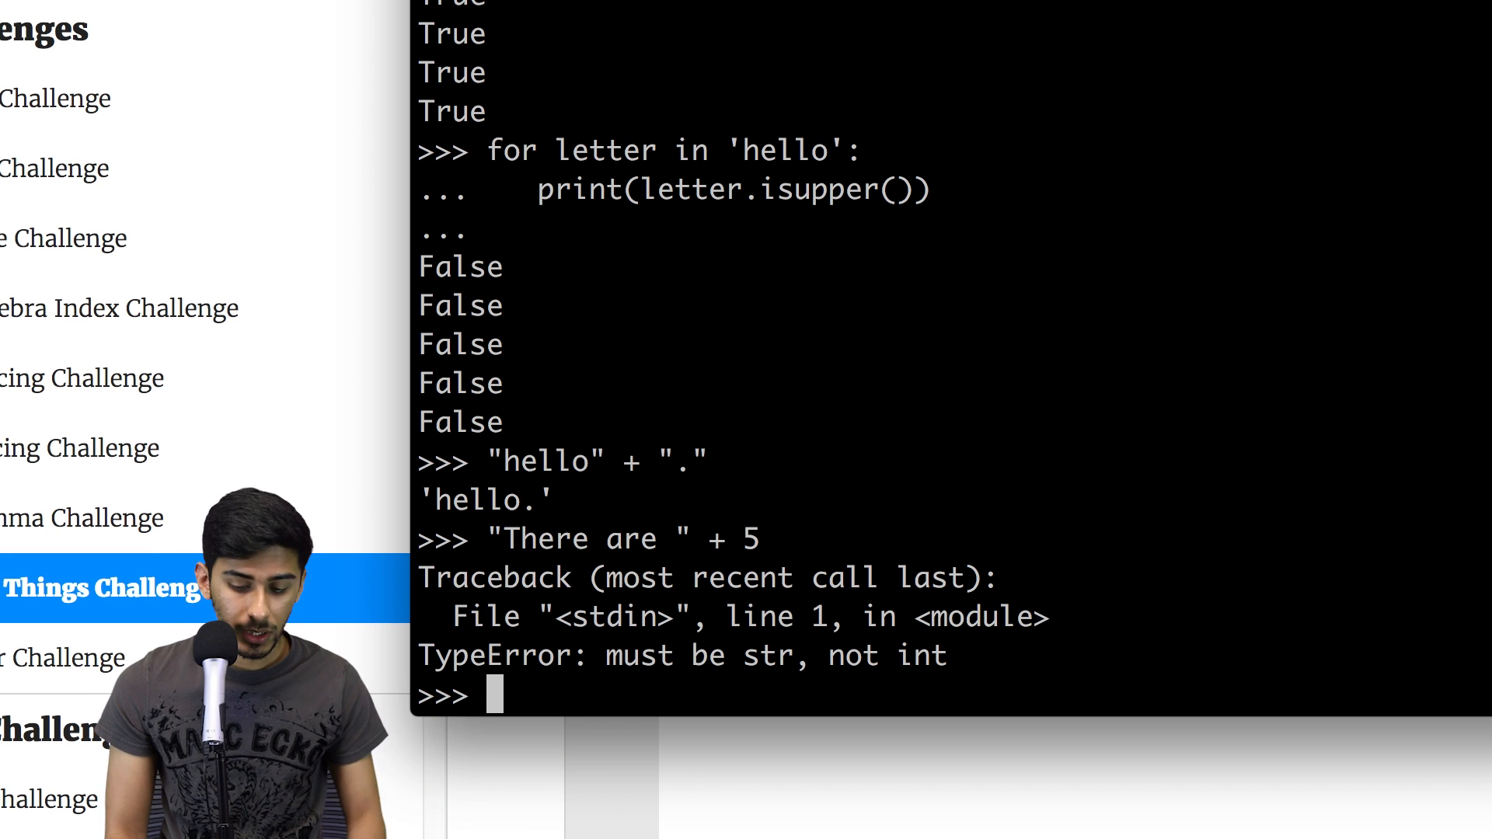
# - Evaluate str(5) to get '5', then start wrapping the number in str() on the return line
pyautogui.write('st')
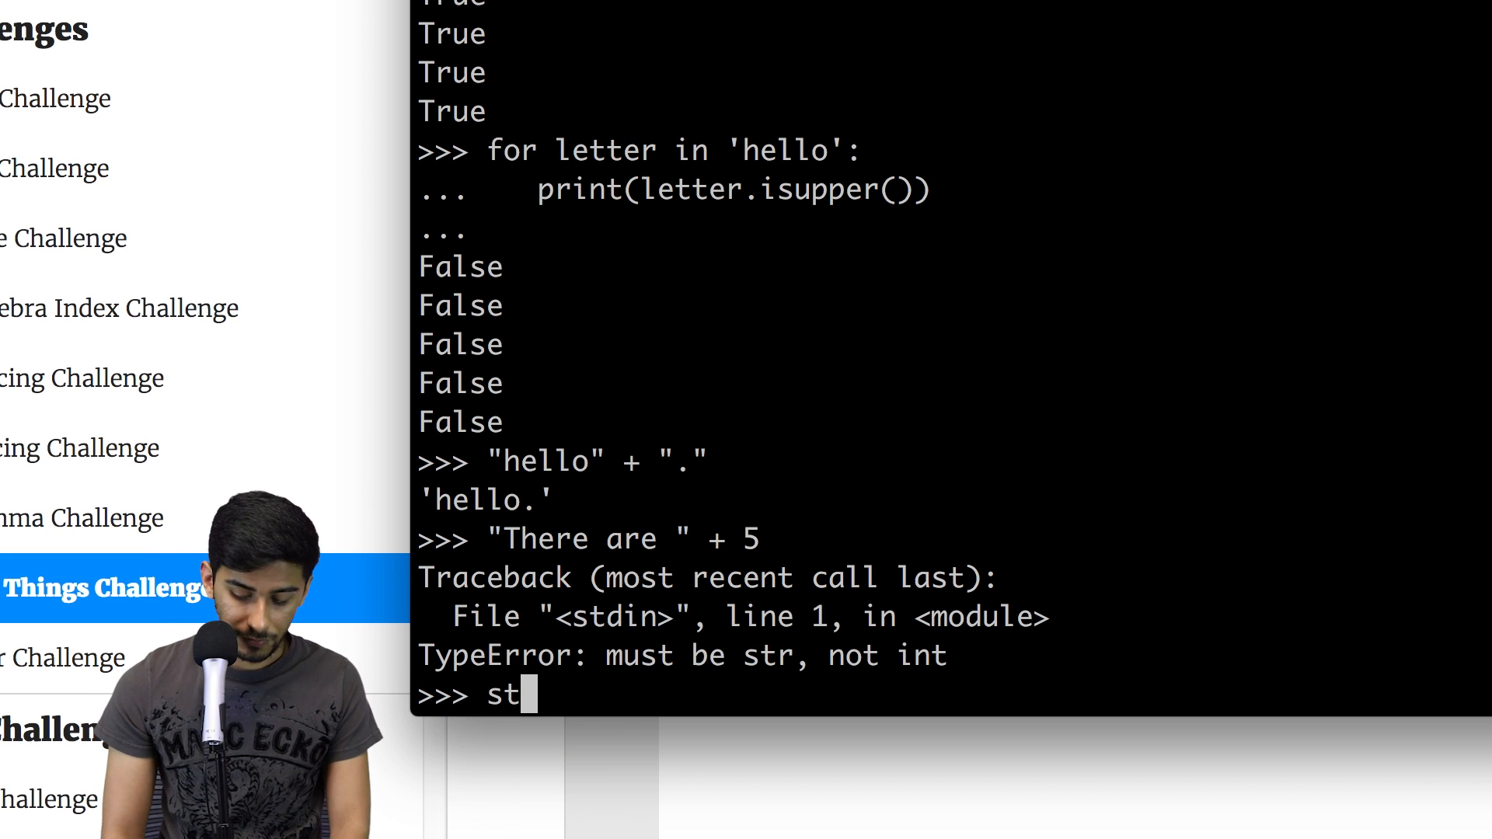
pyautogui.write('r(5)')
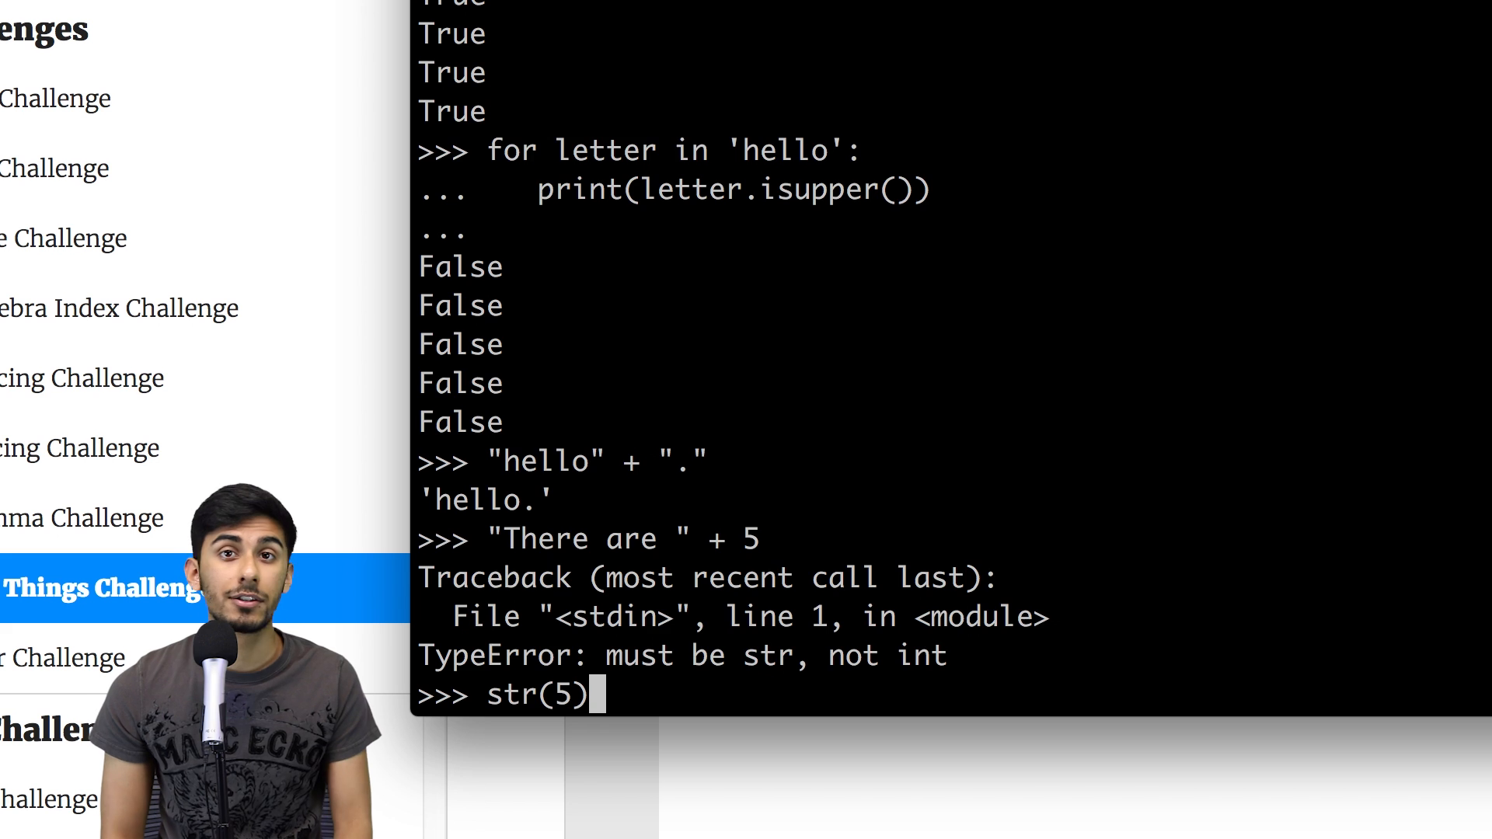
pyautogui.press('Return')
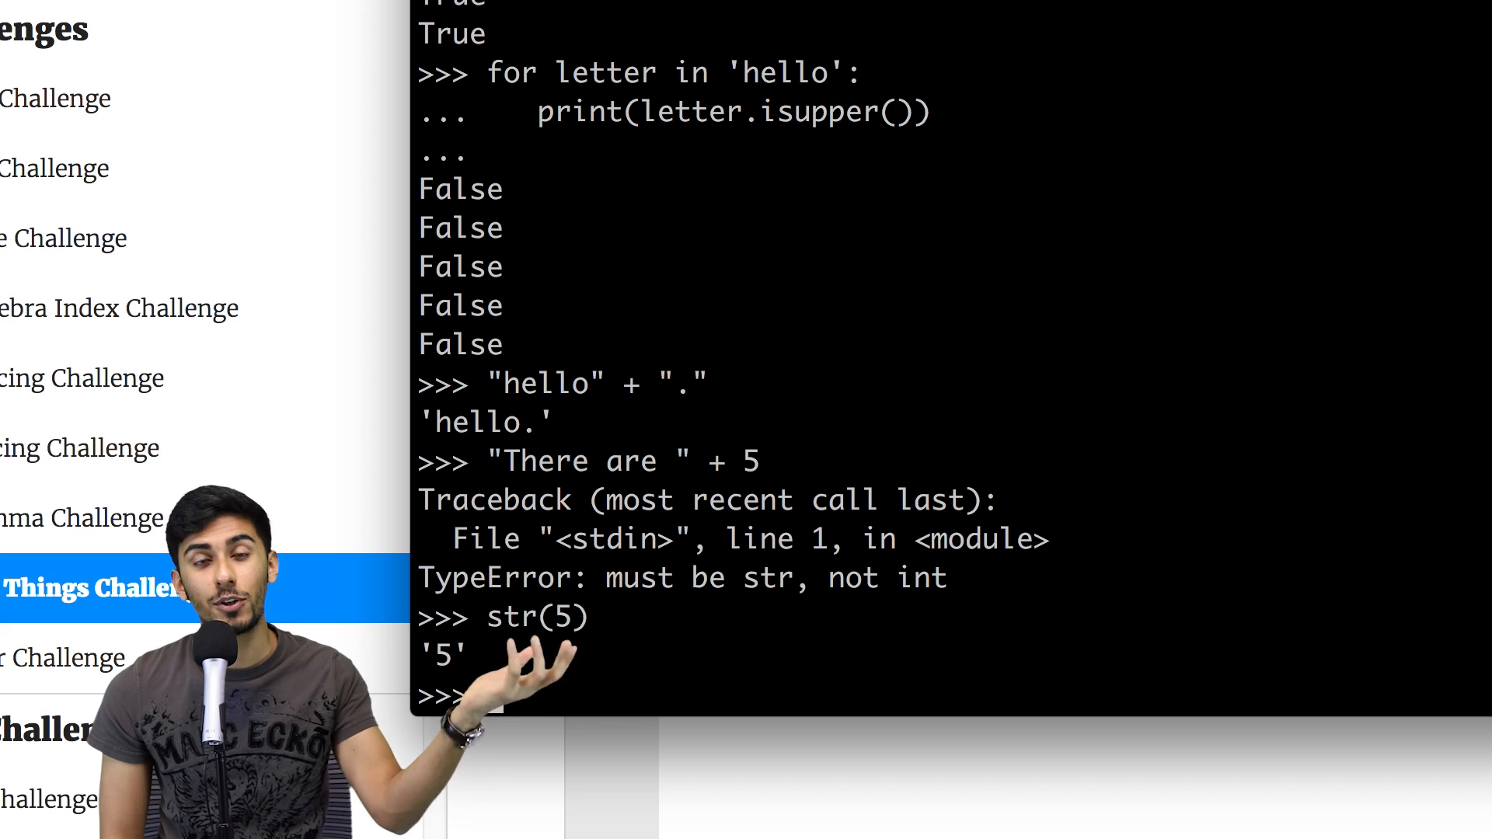
pyautogui.write('"There are " + 5')
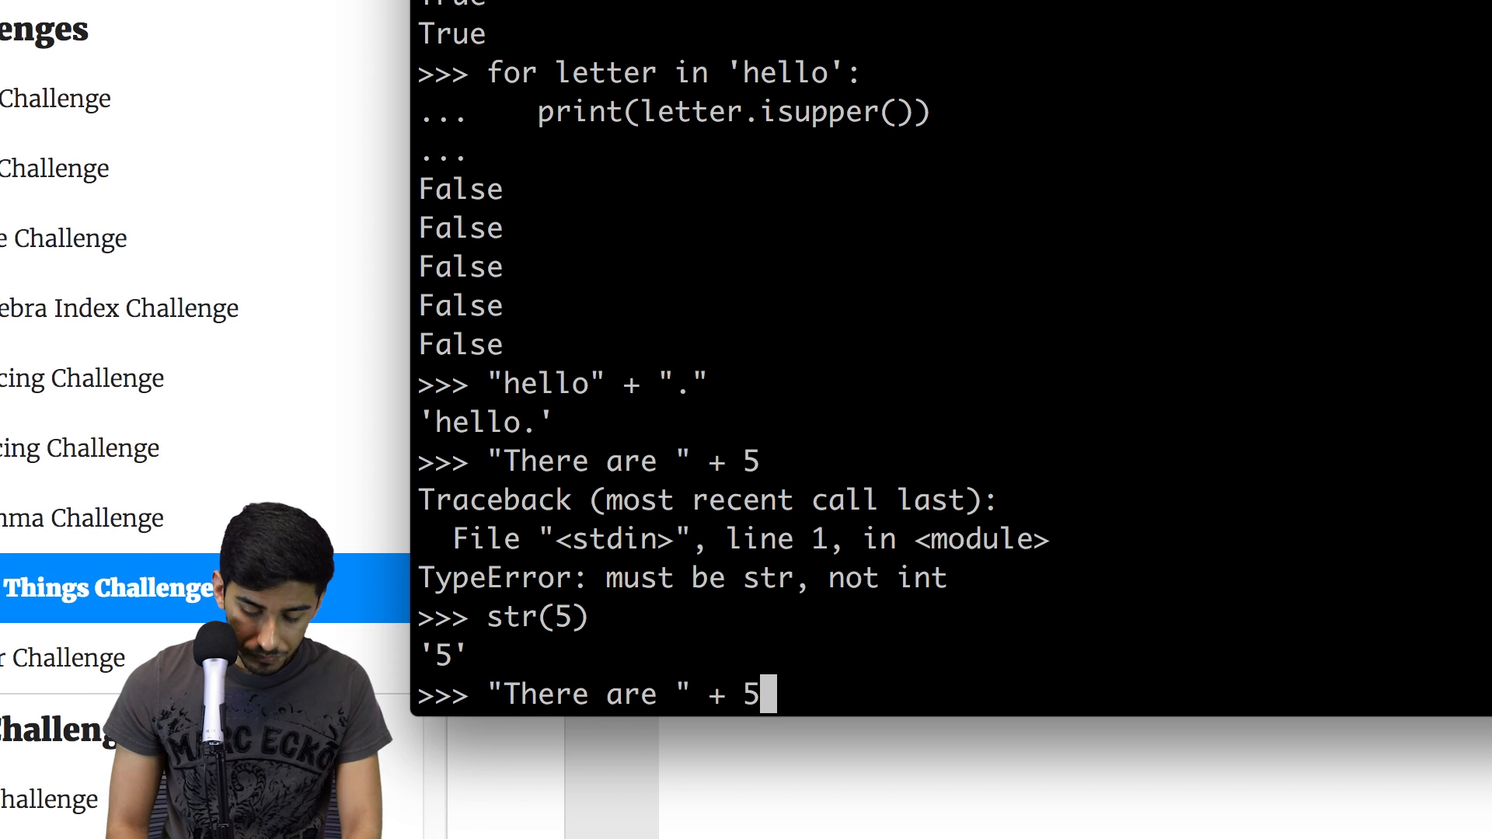
pyautogui.write('str(')
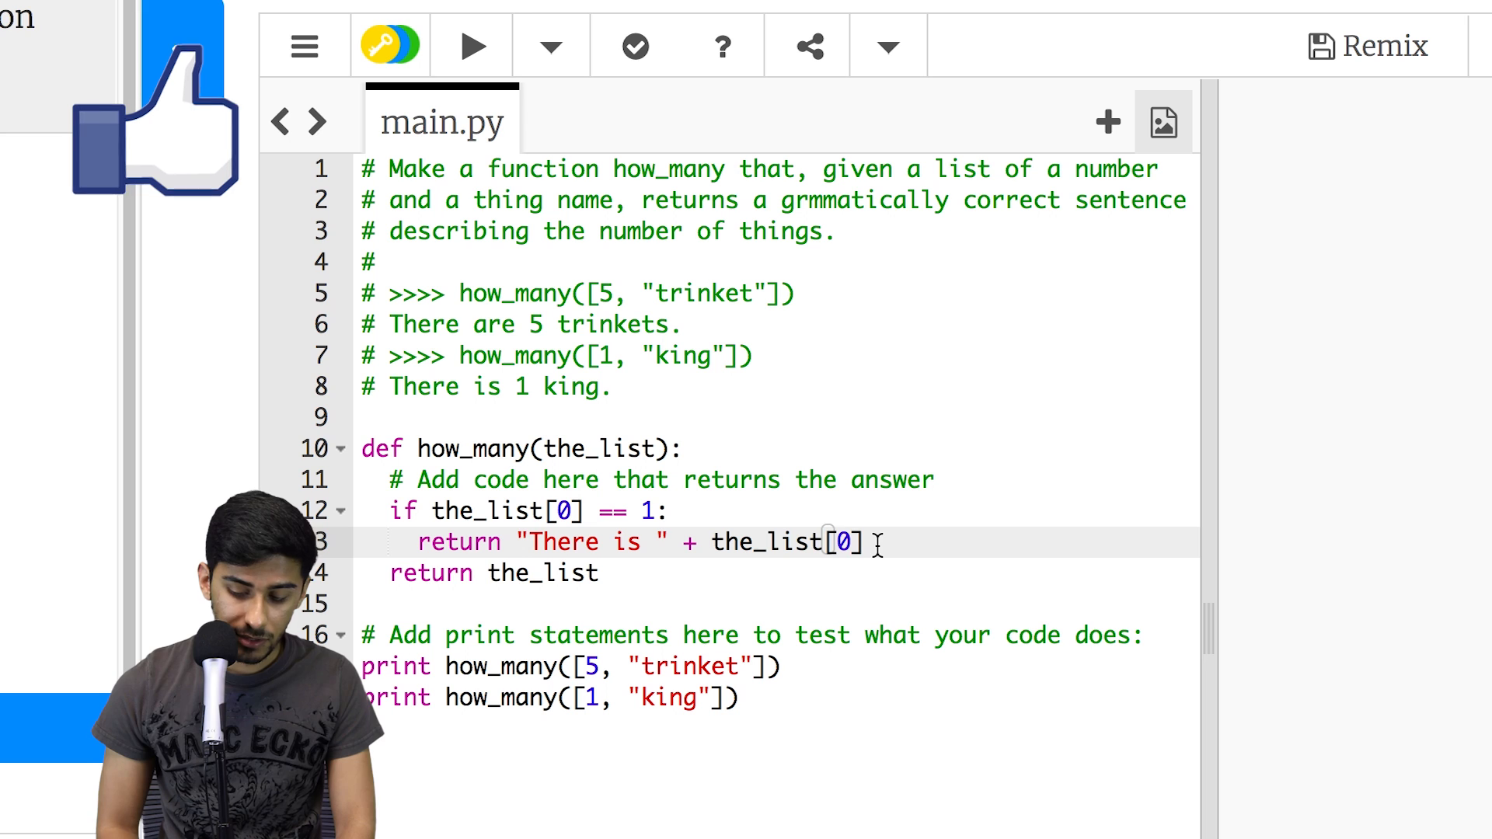
# - Extend the return with str(the_list[0]) plus the thing name the_list[1]
pyautogui.write('+ "')
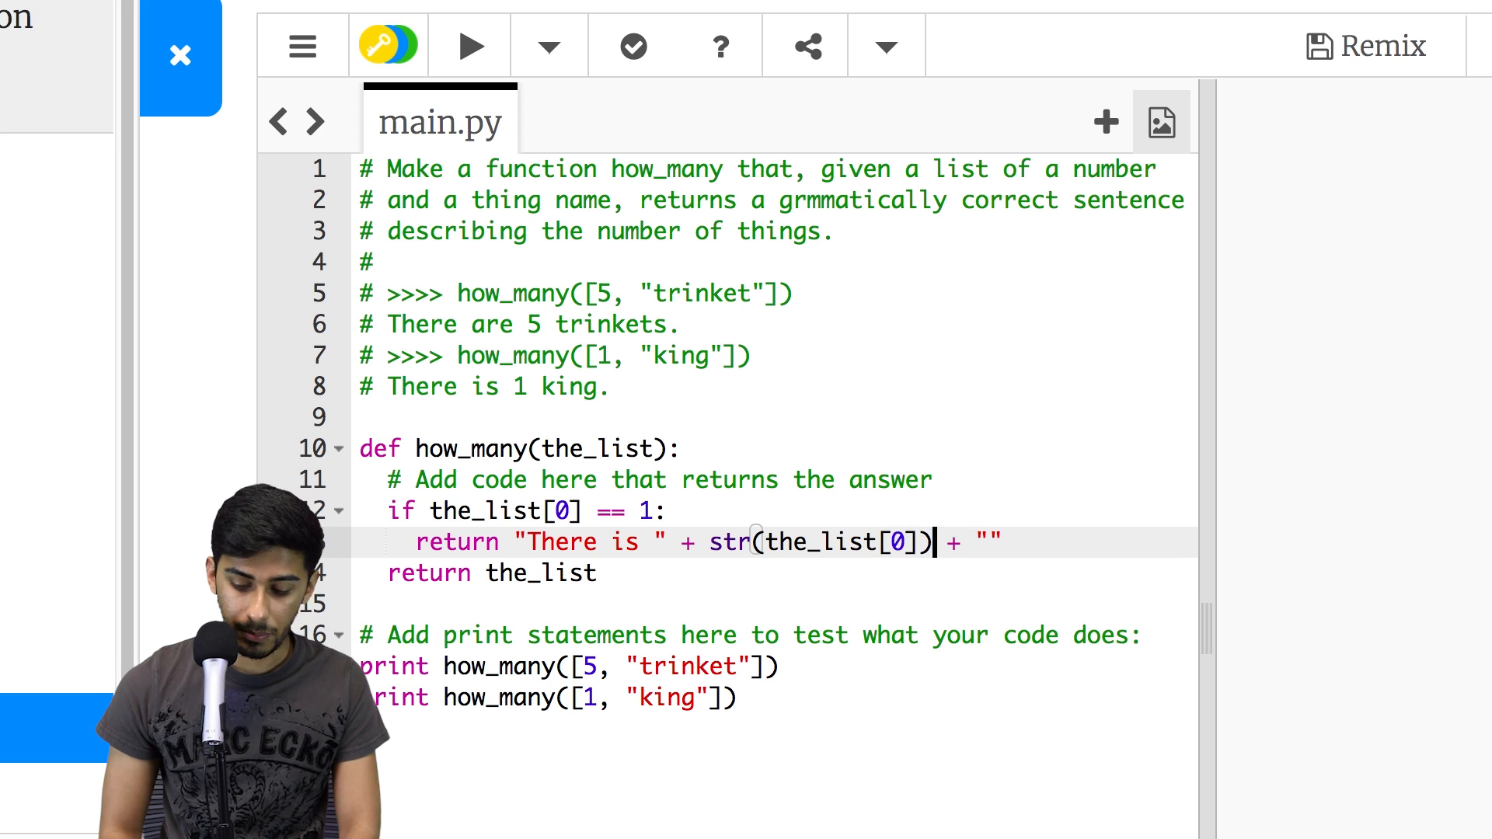
pyautogui.moveTo(987, 542)
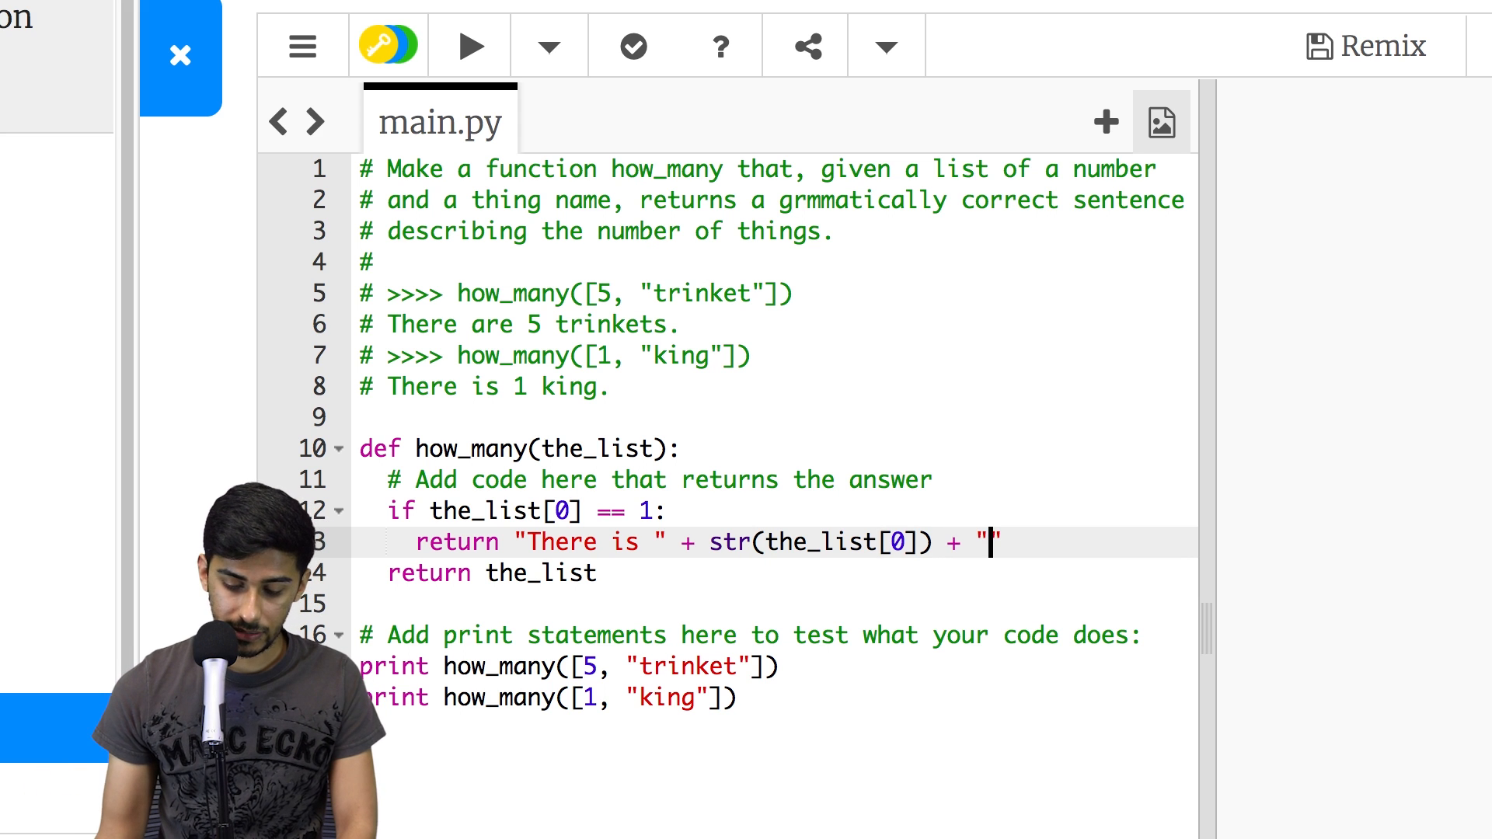
pyautogui.write('the_list[1')
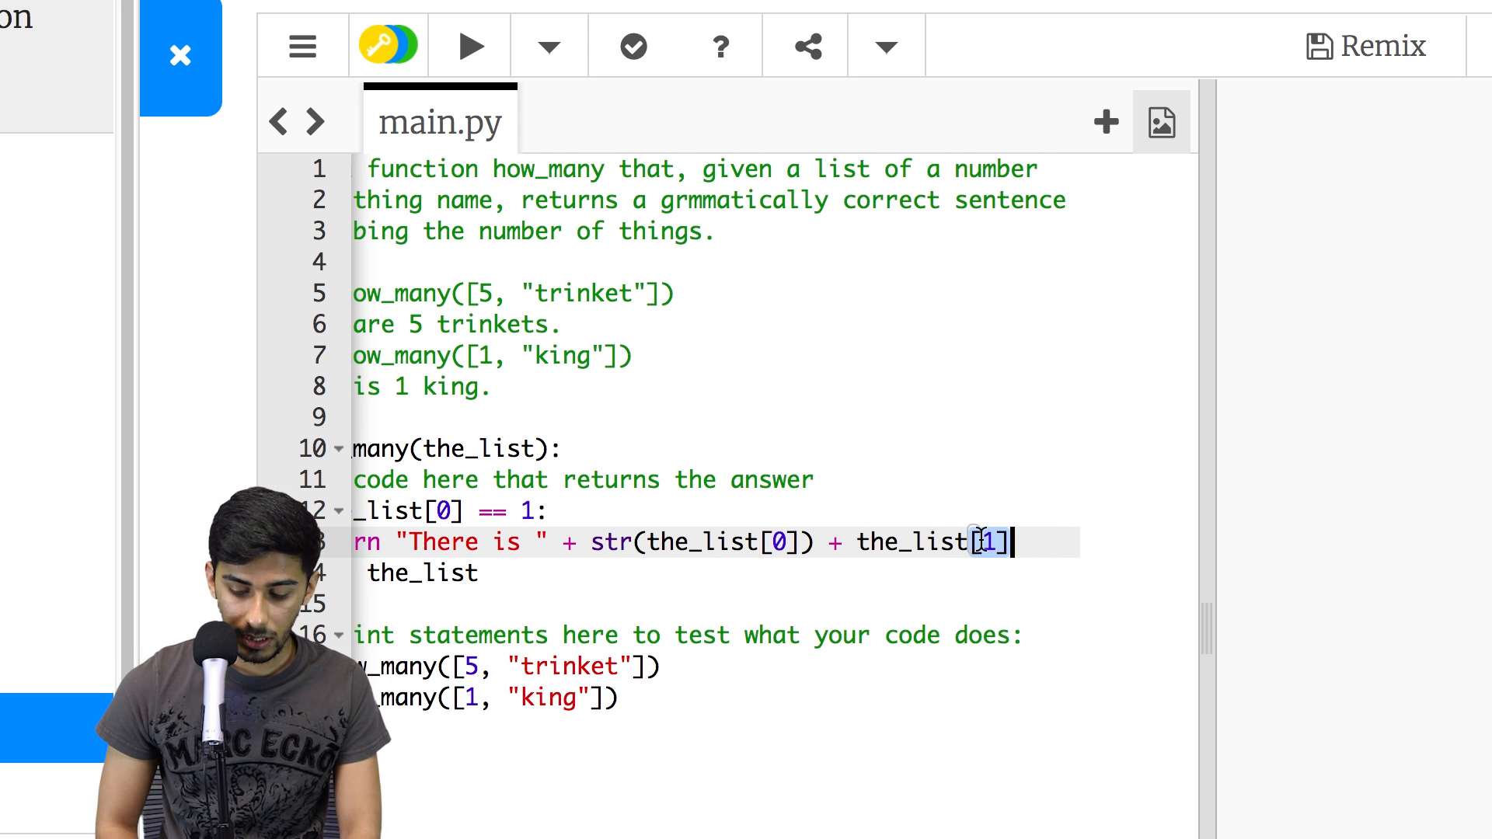
pyautogui.write('-1')
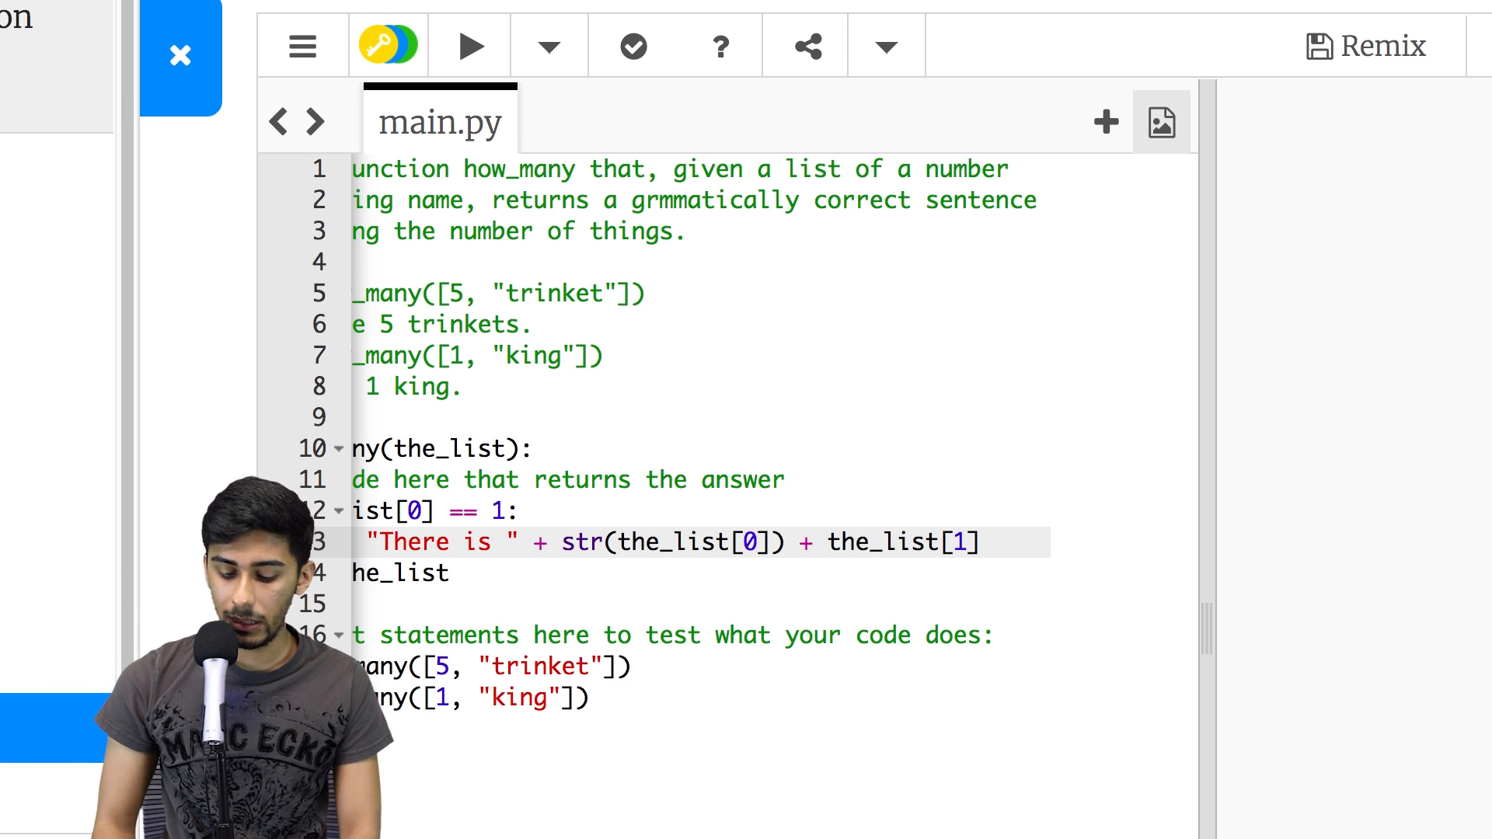
pyautogui.hscroll(-3)
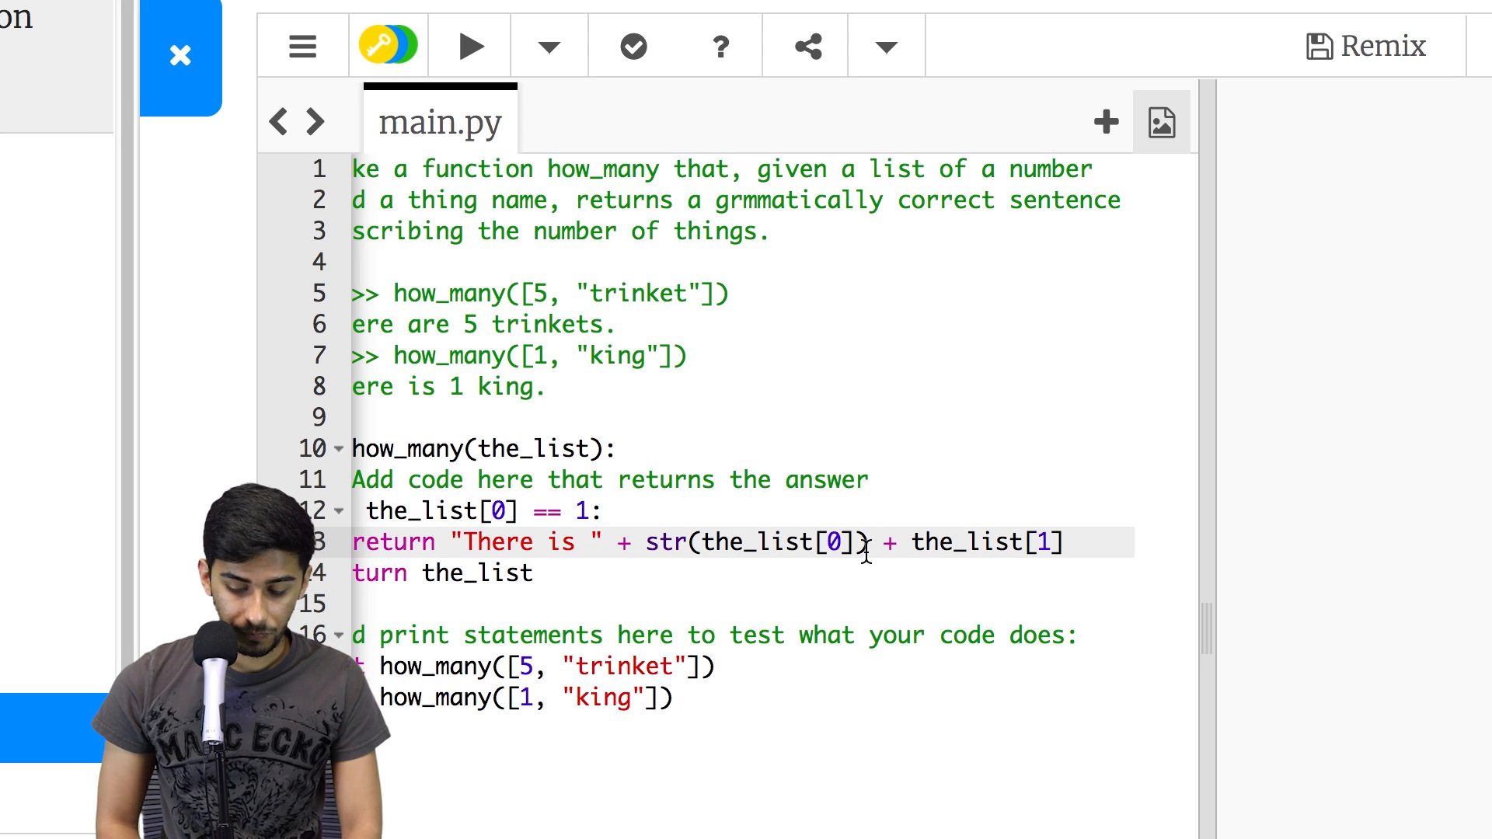
# - Insert a " " space between the number and name, then add an empty line below
pyautogui.click(911, 543)
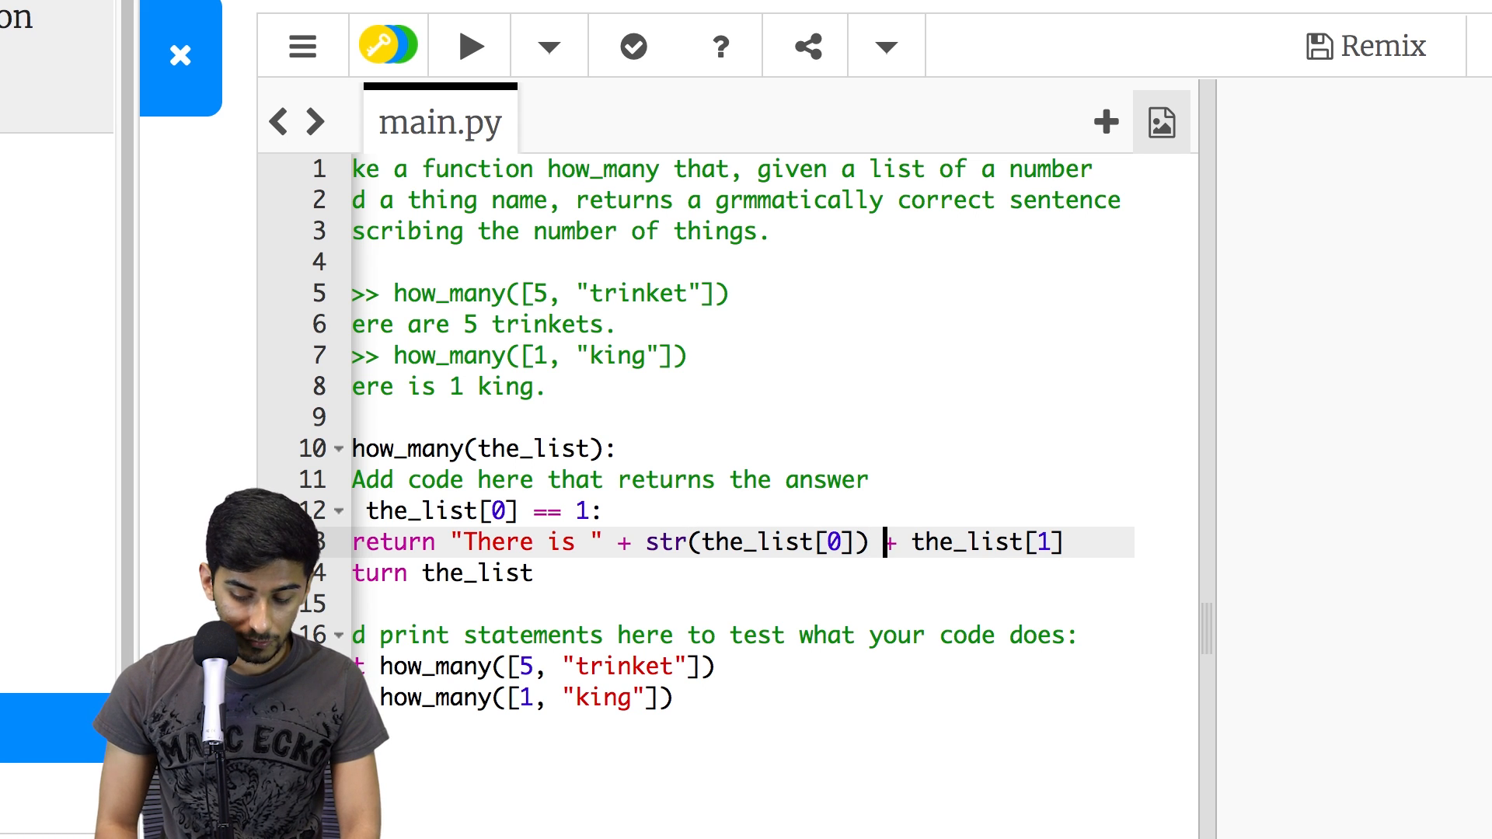
pyautogui.write('" " +')
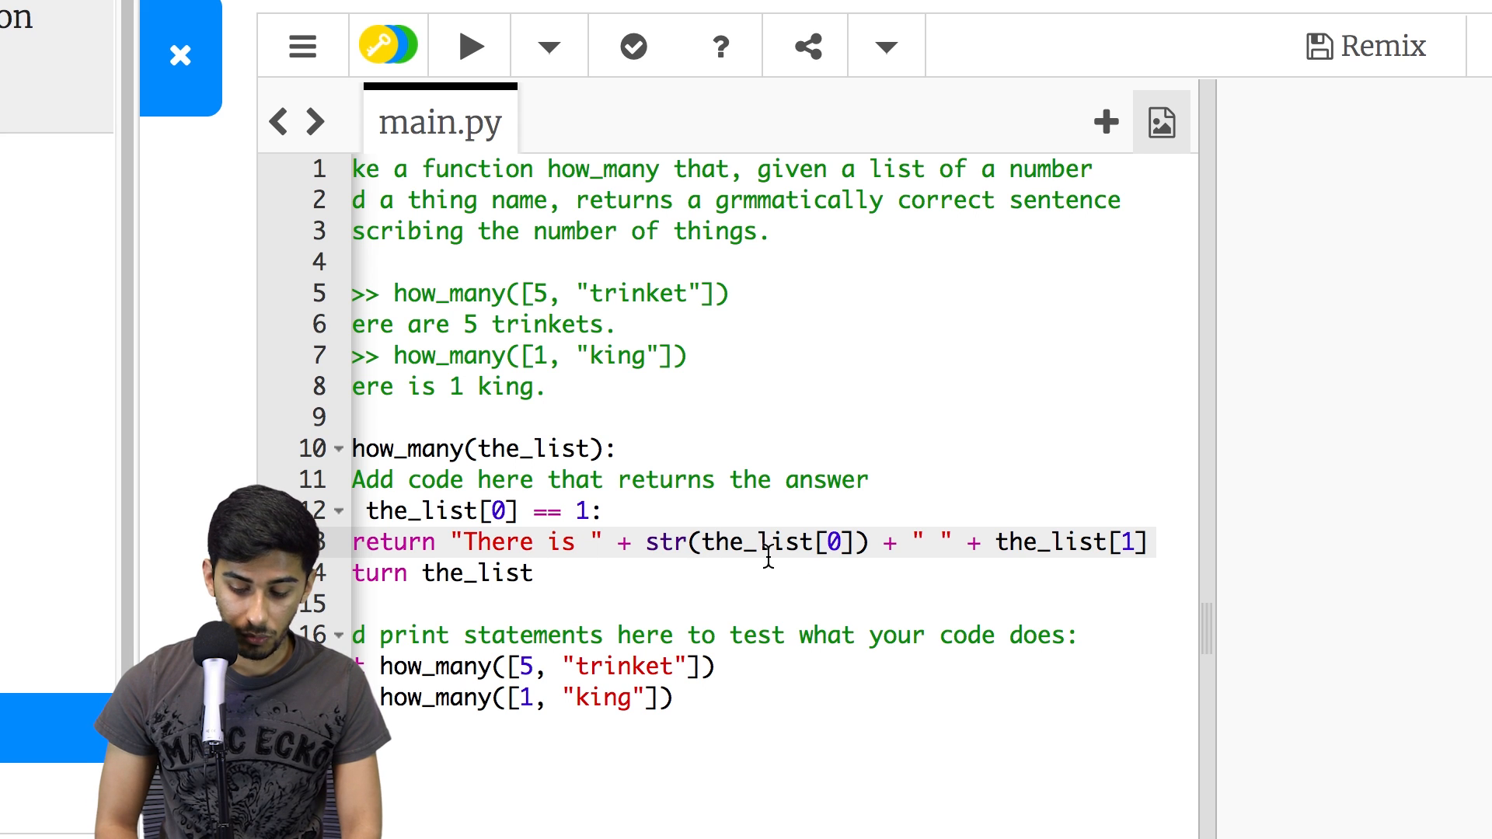
pyautogui.moveTo(928, 543)
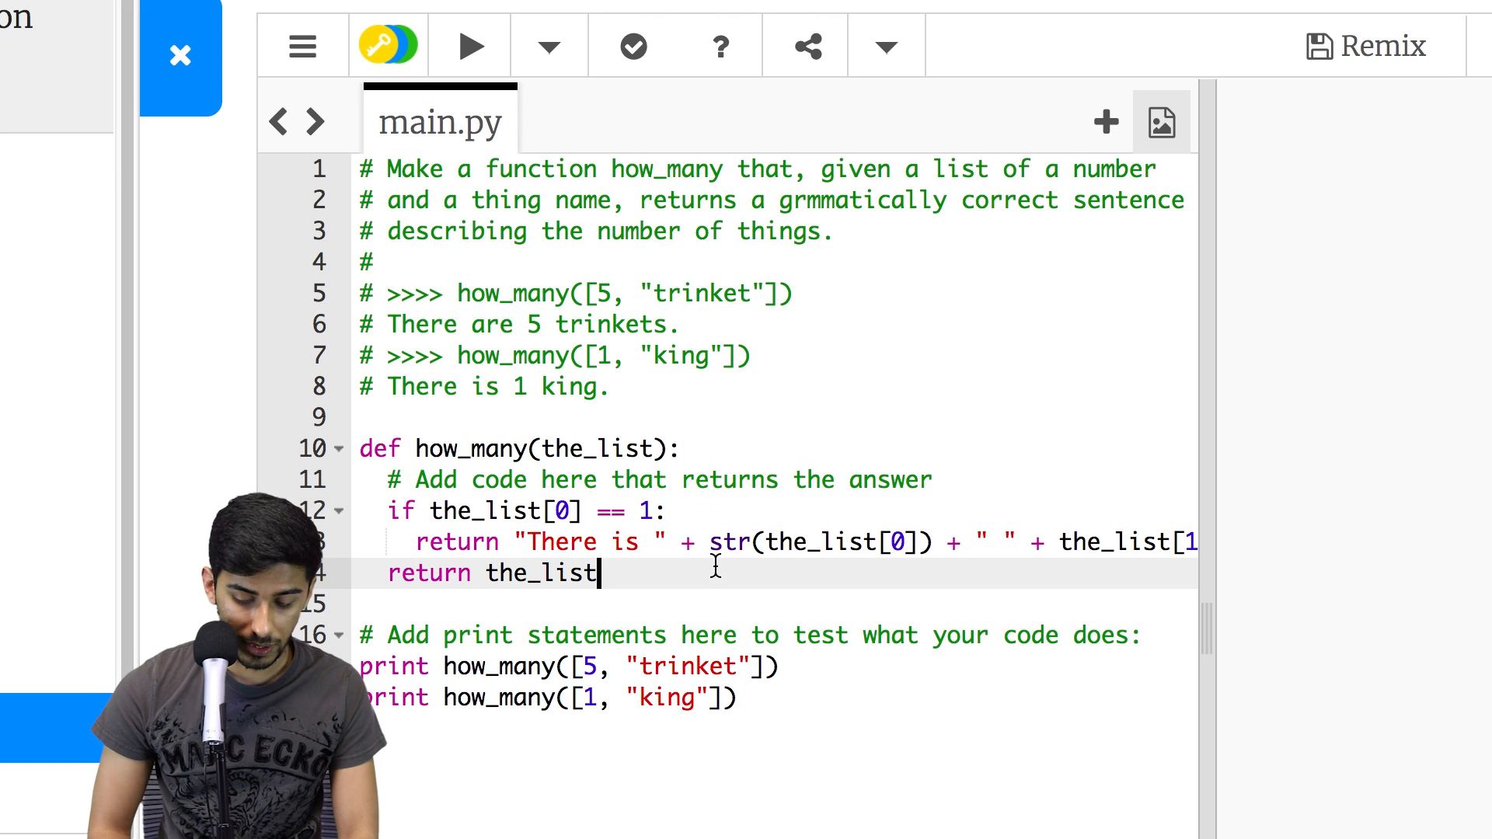
pyautogui.click(959, 542)
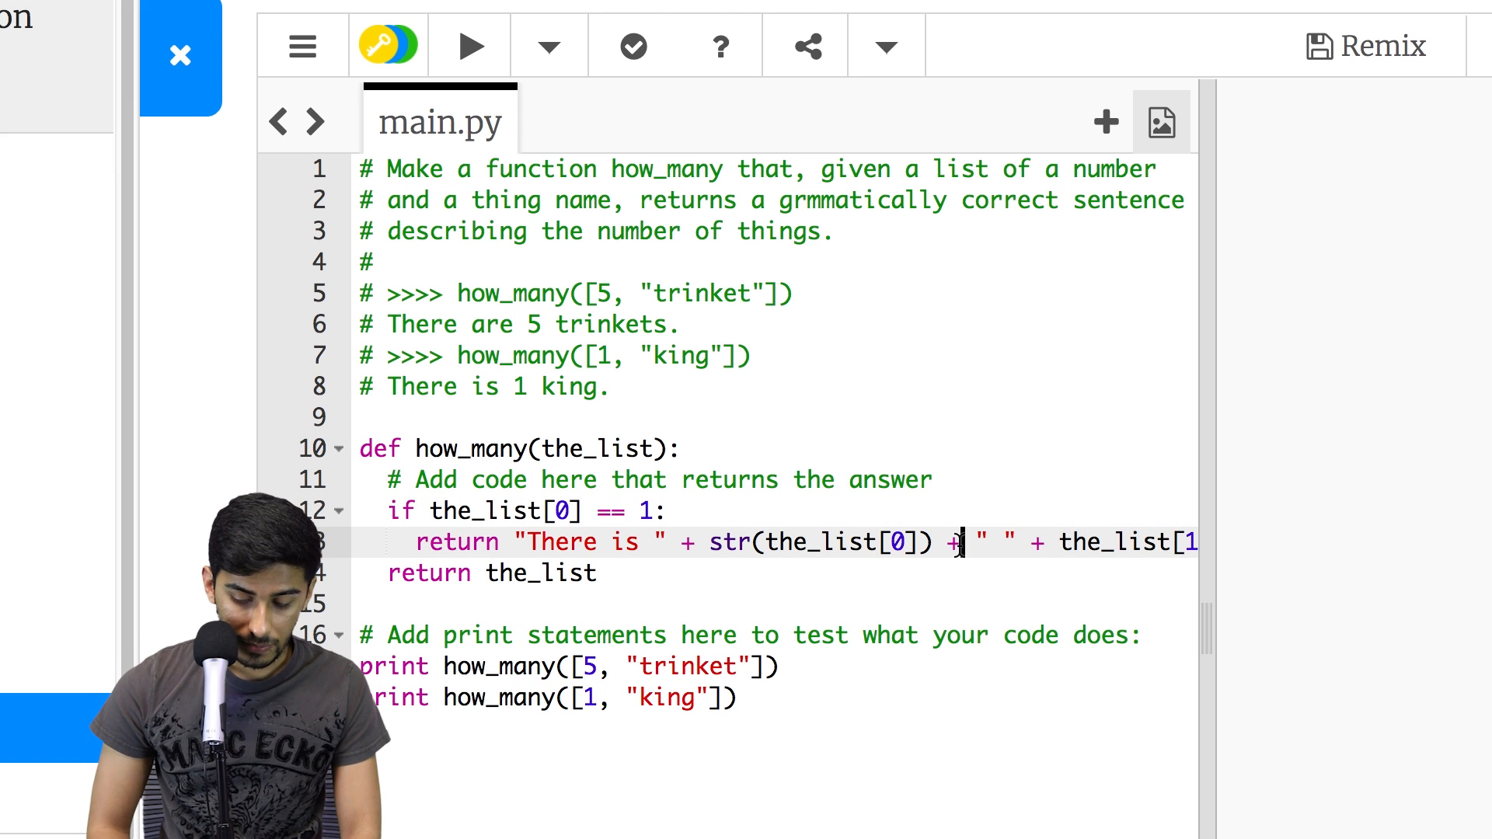
pyautogui.hscroll(-3)
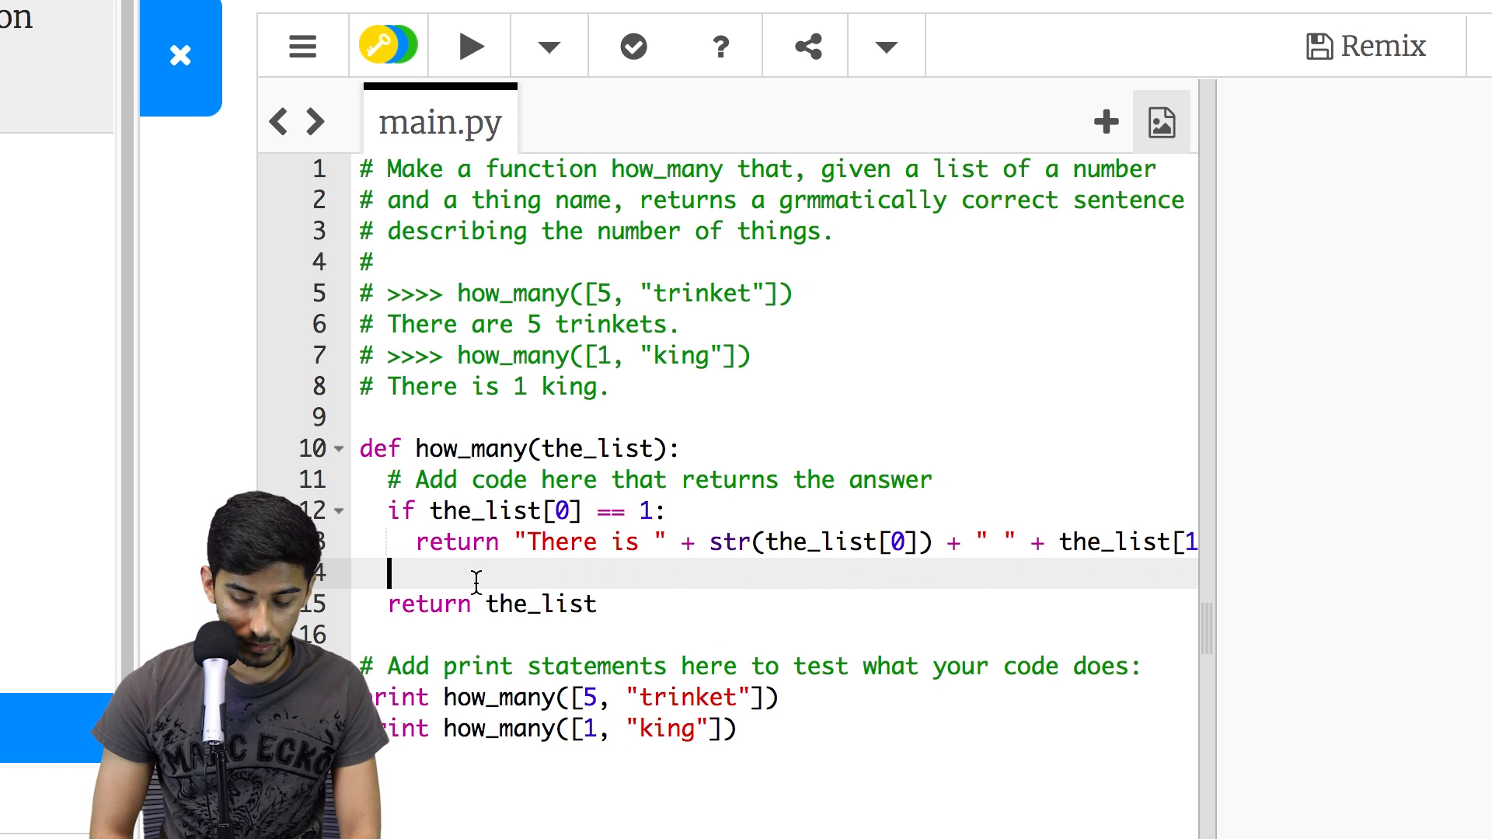
# - Add an else branch with a copied return line changed to say "There are "
pyautogui.write('else:')
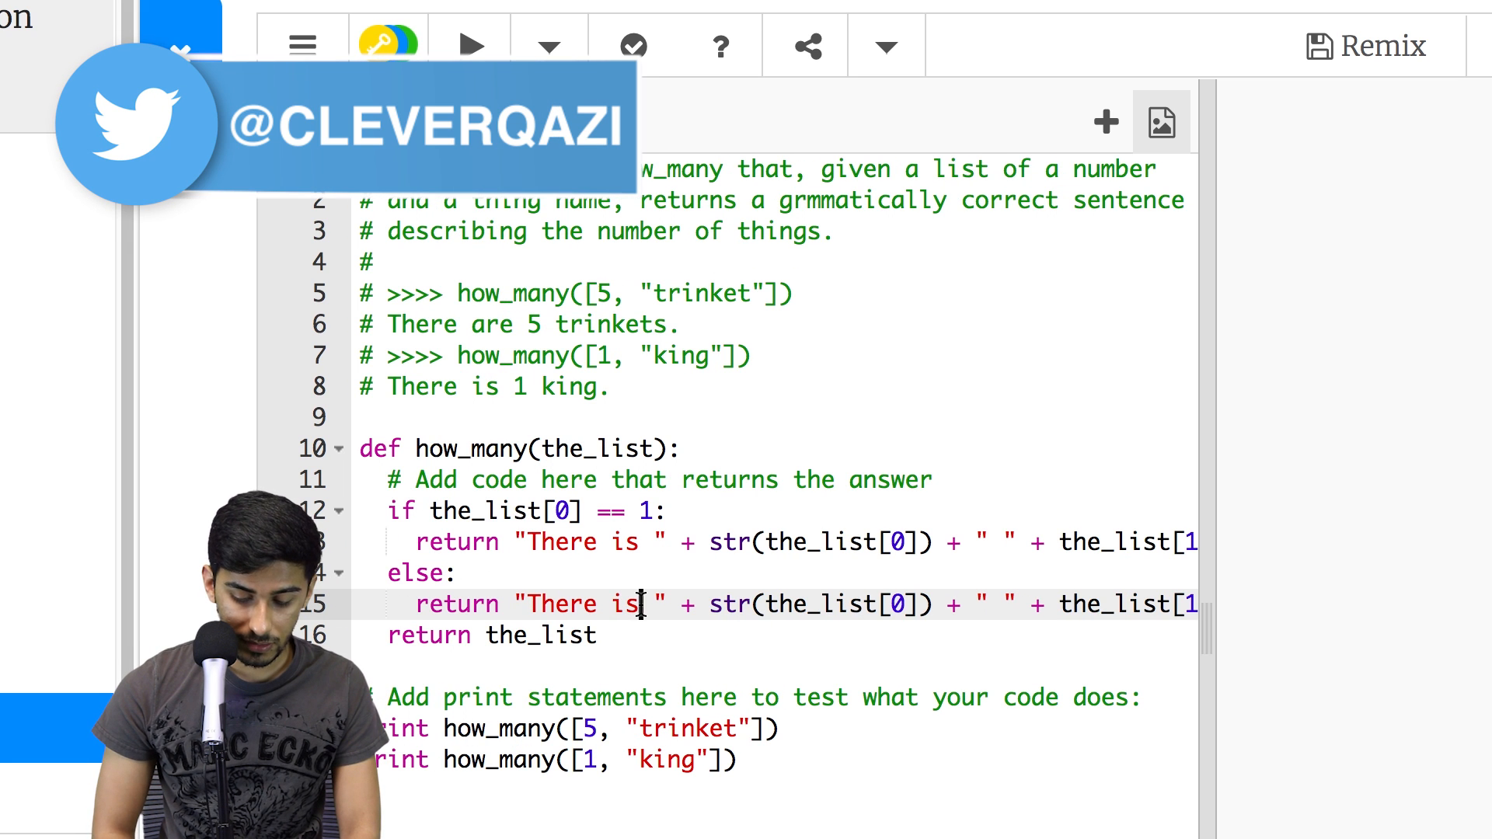
pyautogui.write('a')
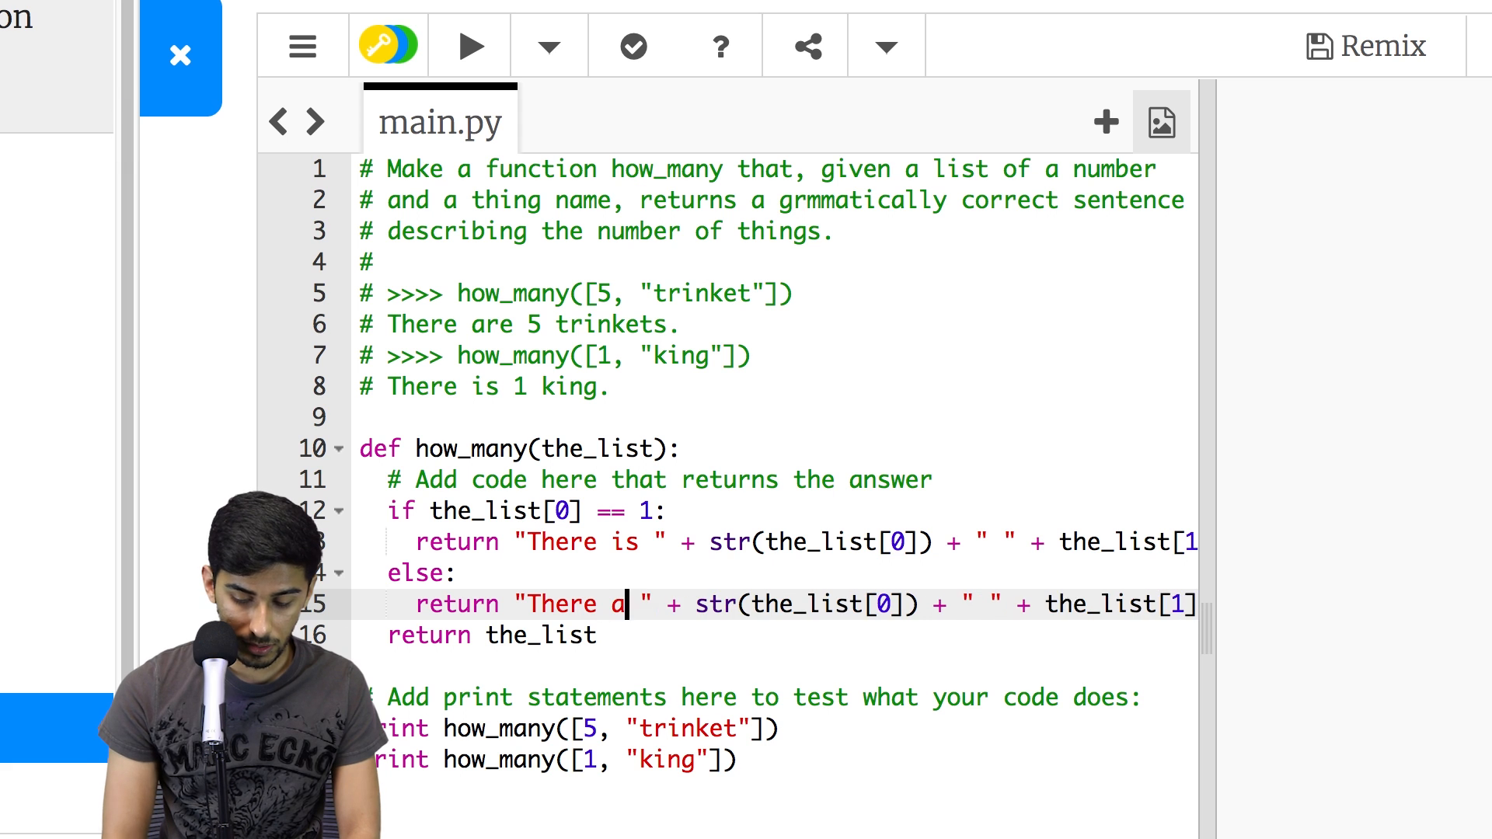
pyautogui.write('re')
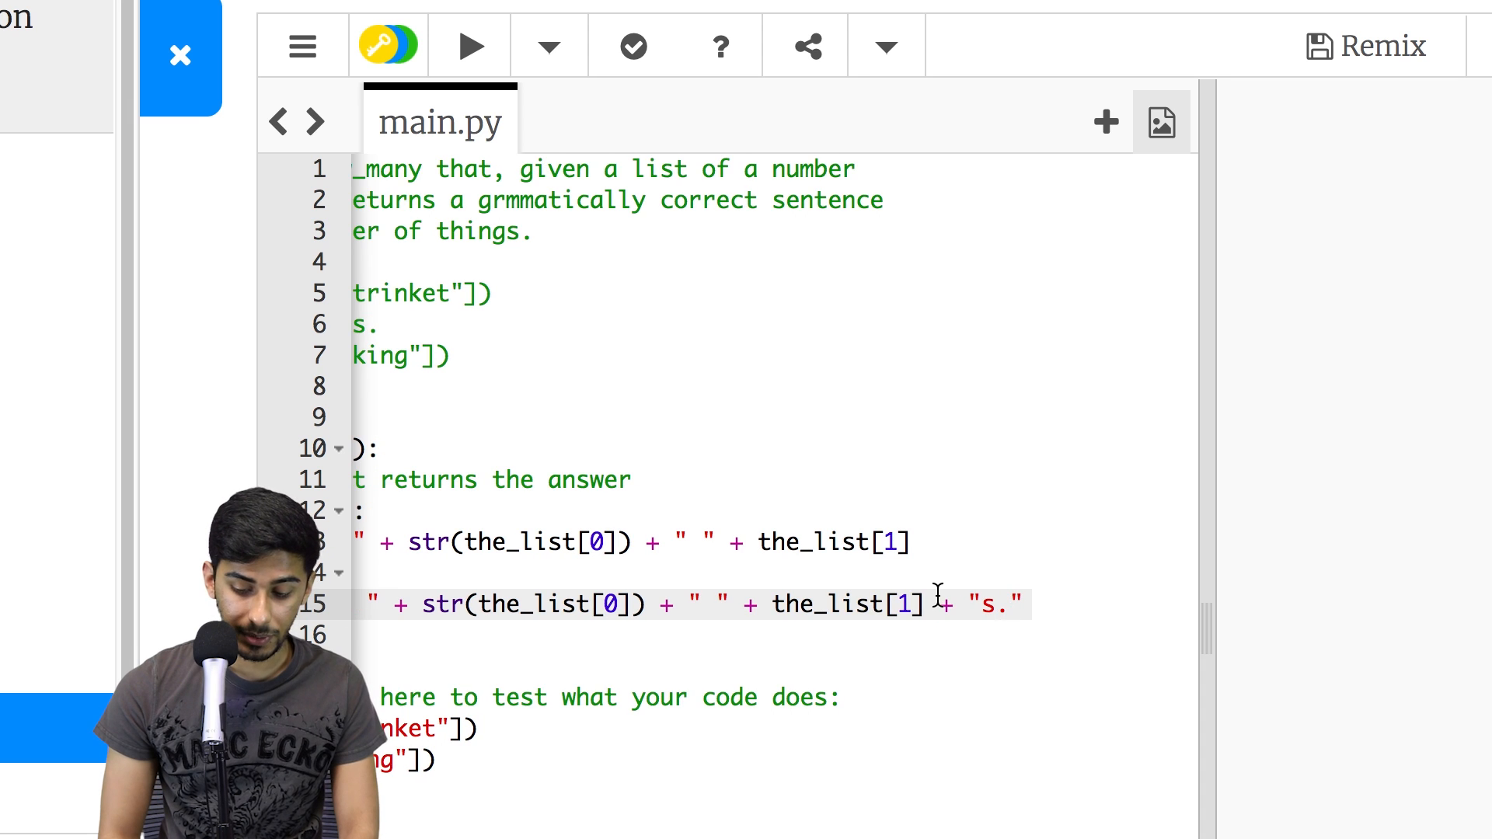
pyautogui.hscroll(-3)
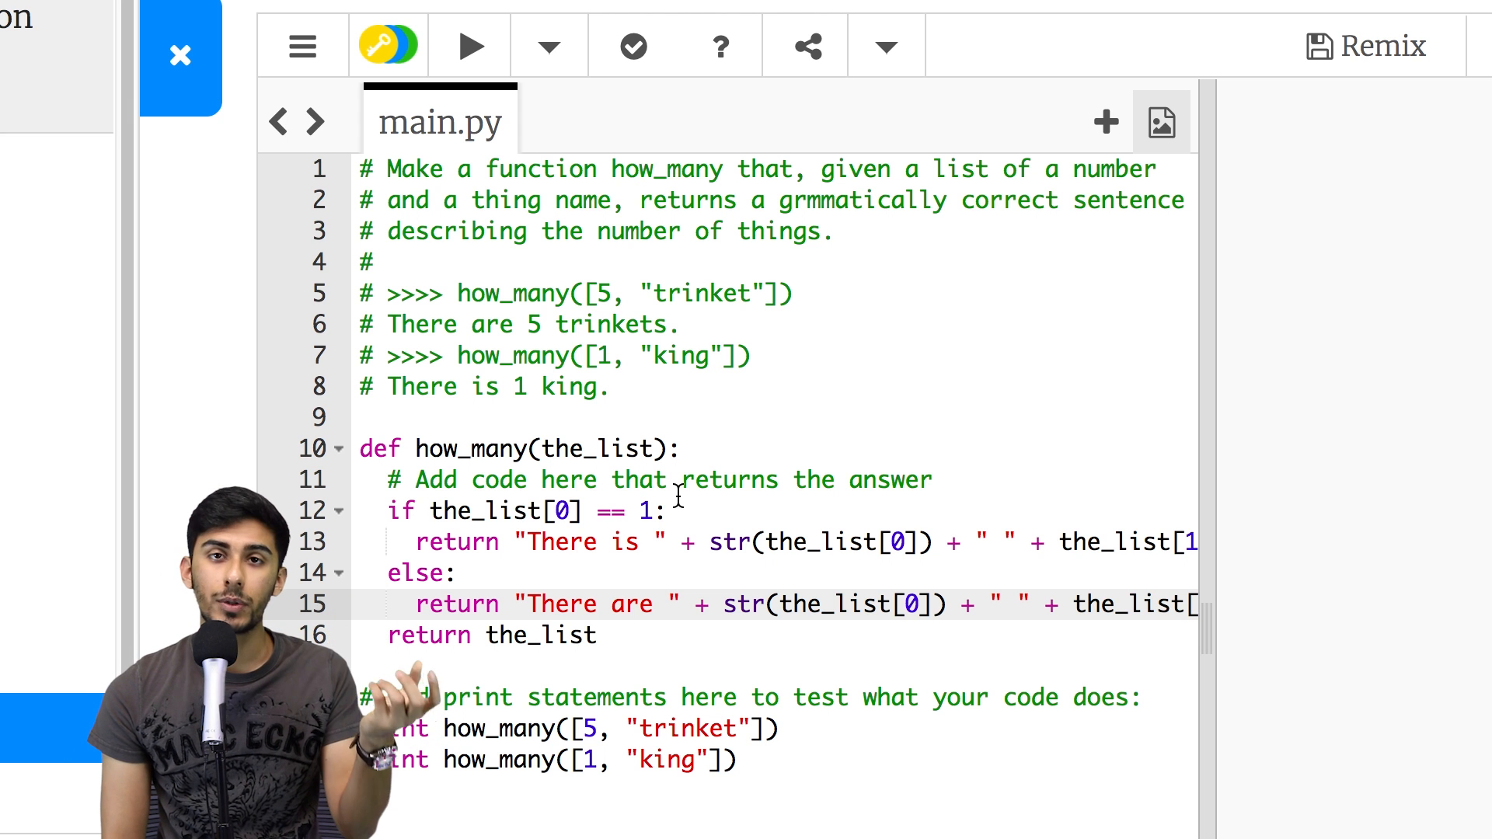
# - End the plural sentence with "s." and the singular sentence with "."
pyautogui.write('+ "s.')
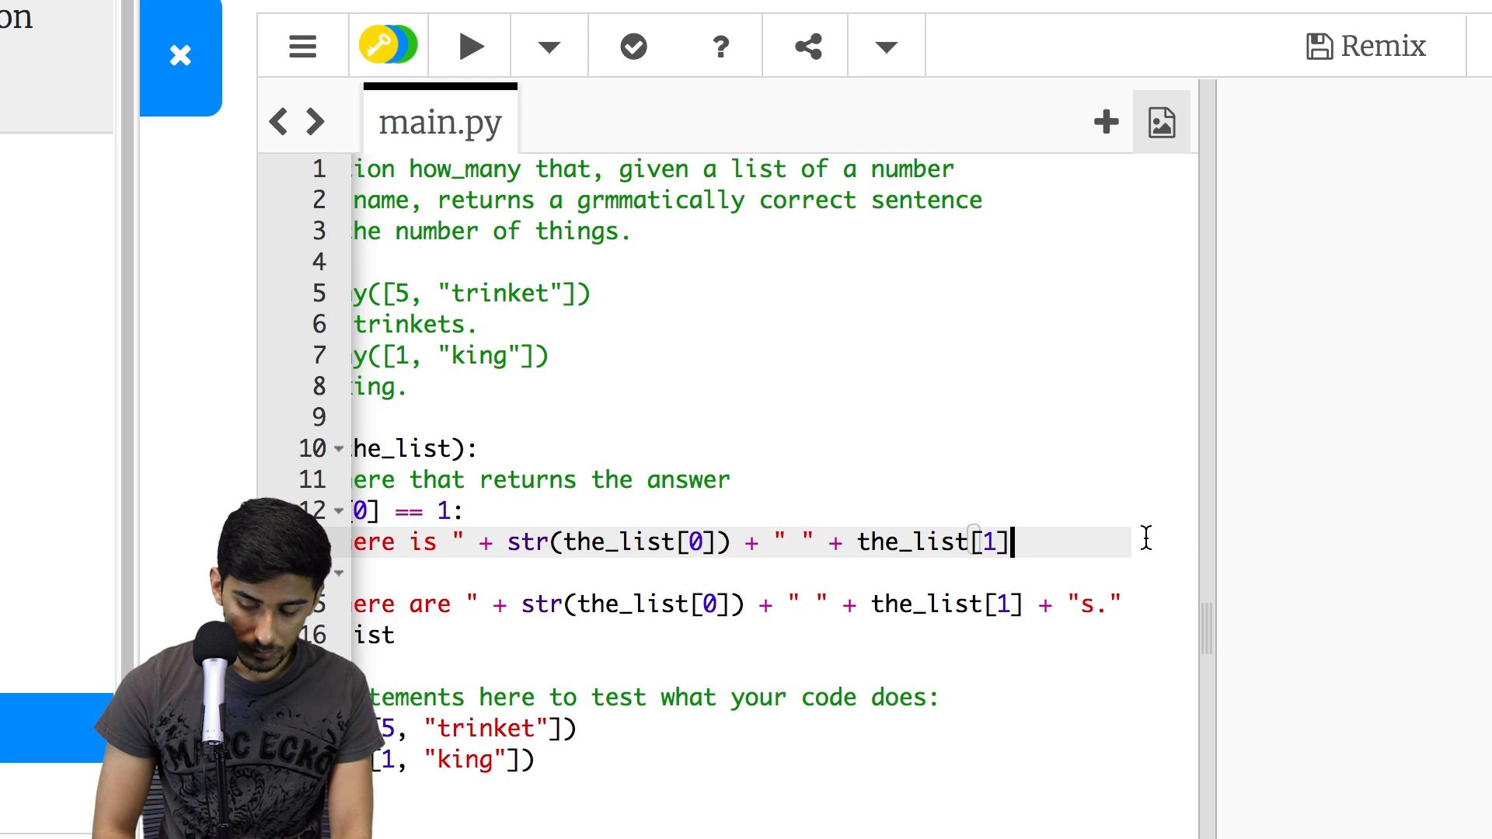
pyautogui.write('+ "."')
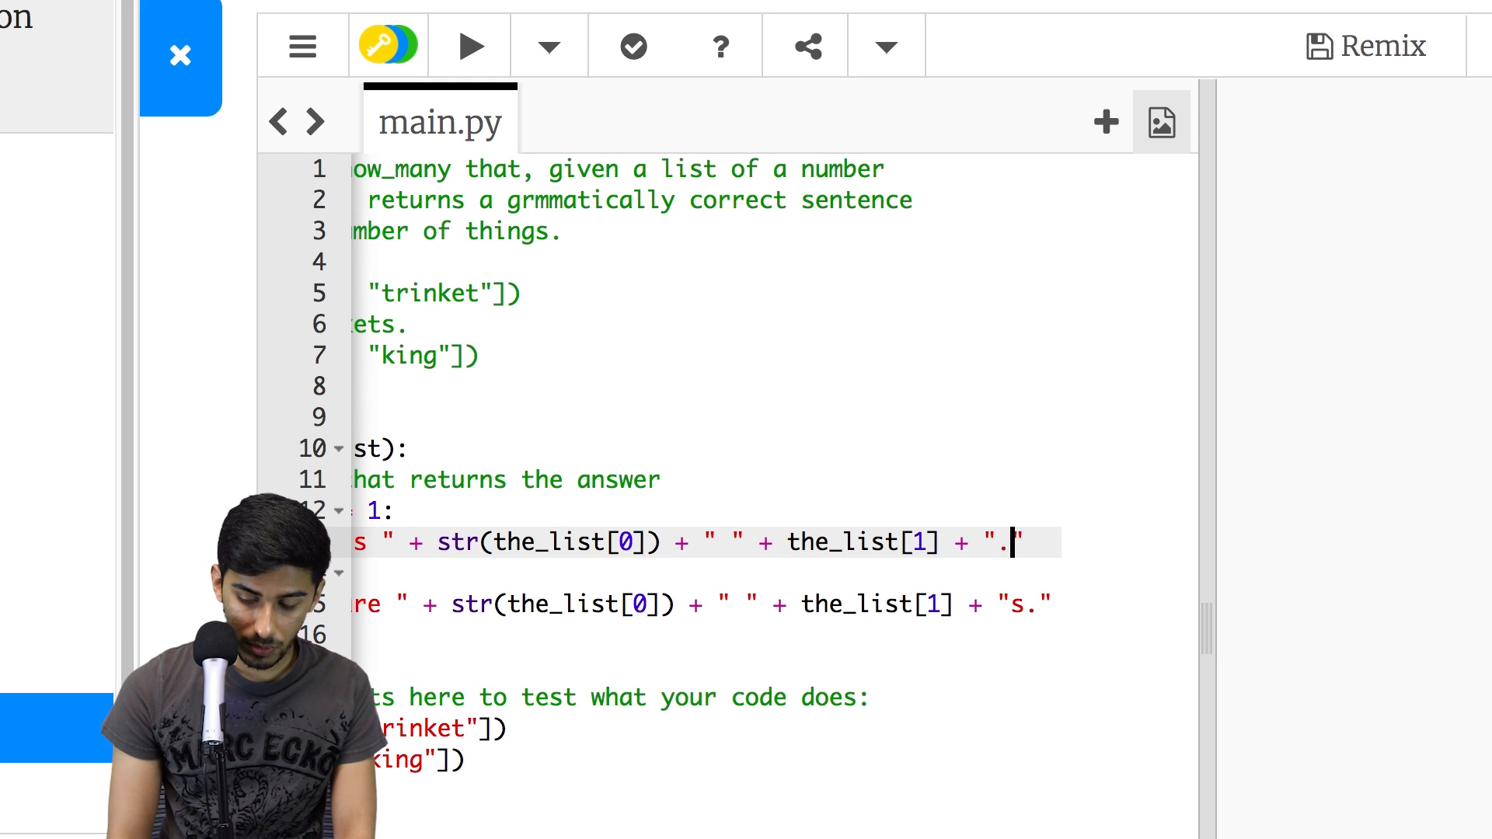
pyautogui.hscroll(-3)
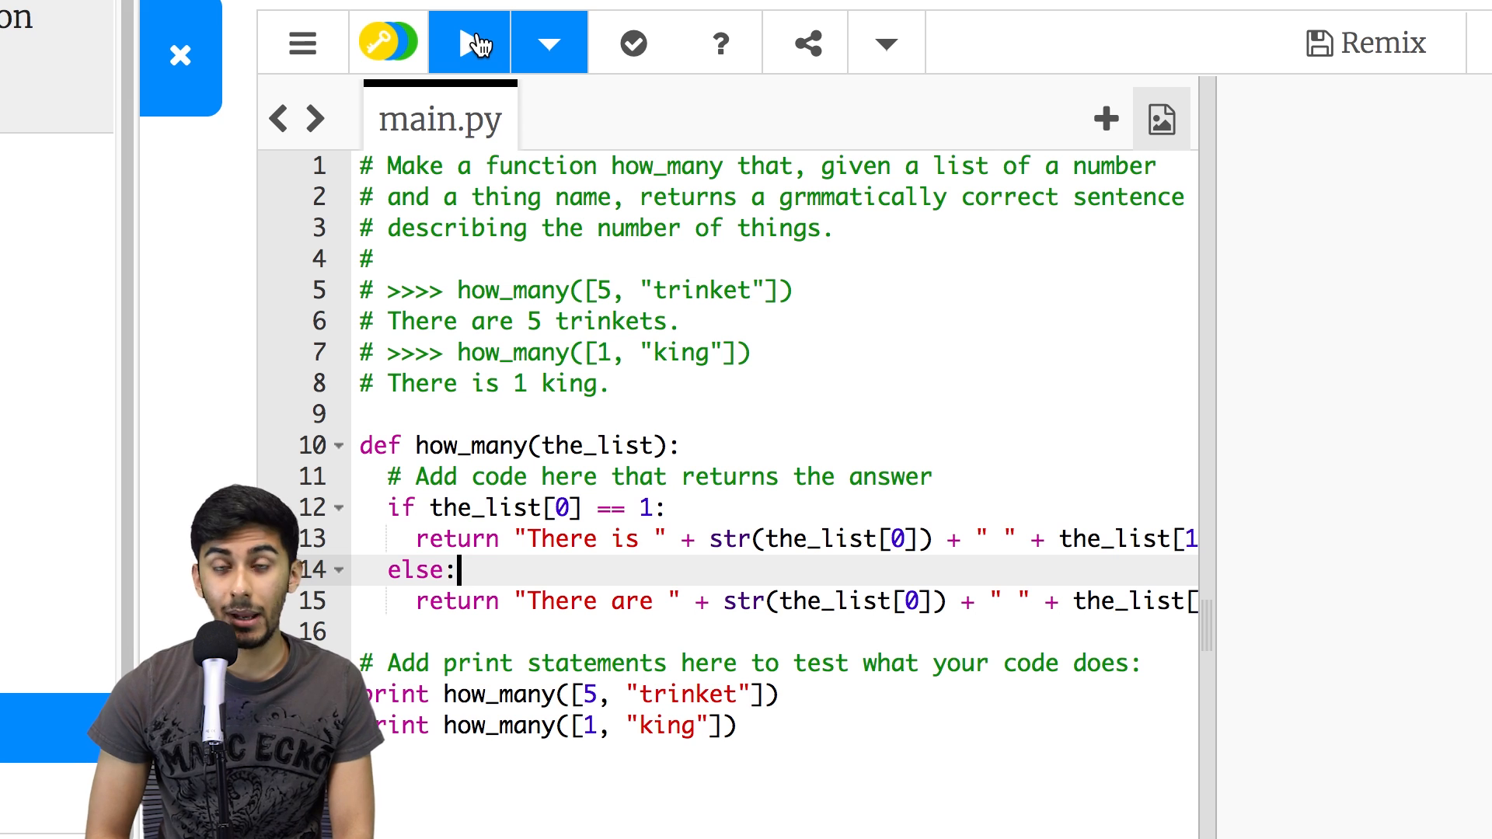
# - Run the code and compare 'There are 5 trinkets.' and 'There is 1 king' with the comment examples
pyautogui.click(468, 42)
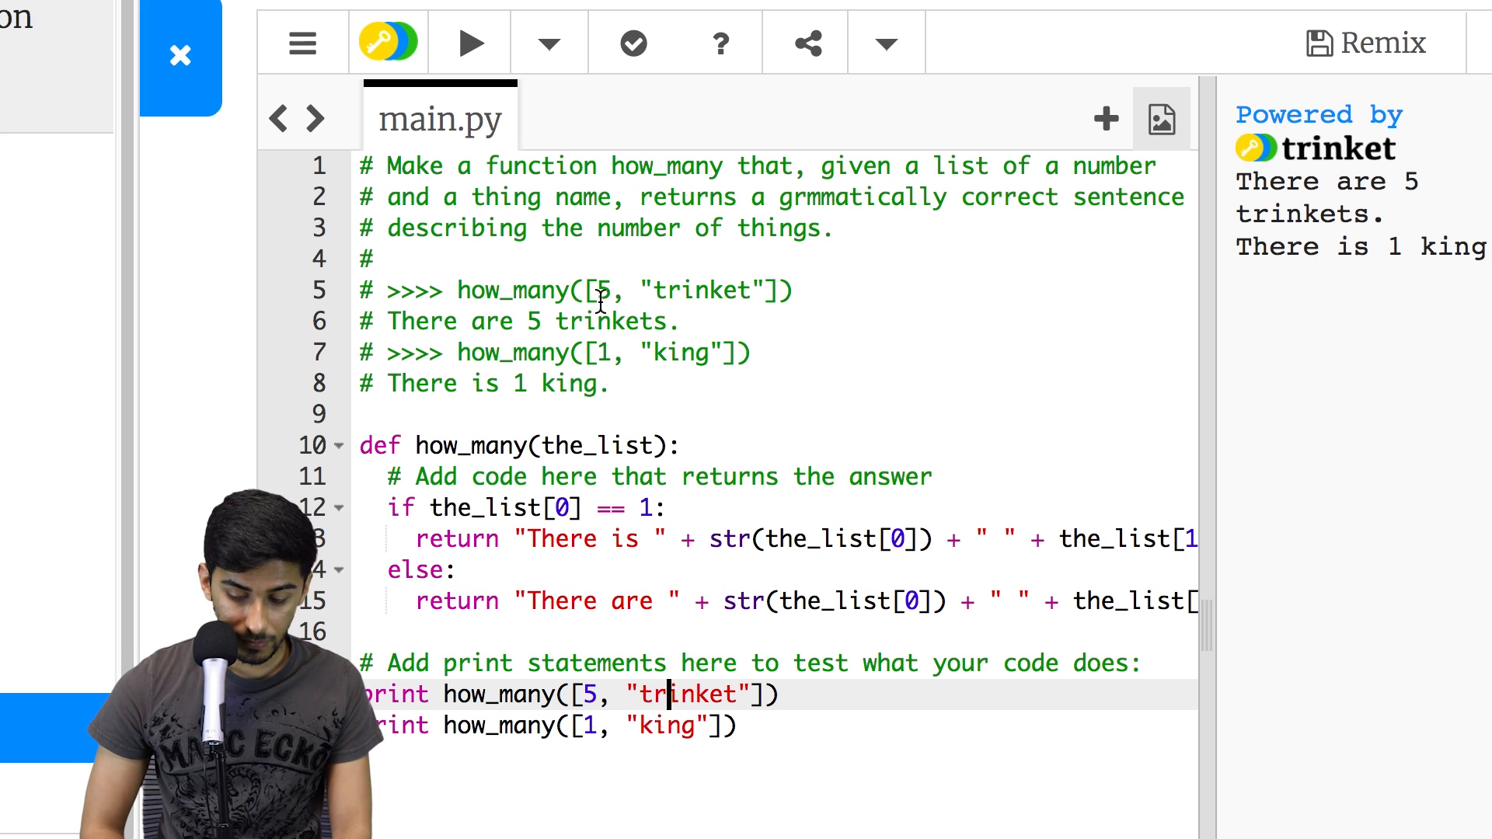
pyautogui.click(679, 321)
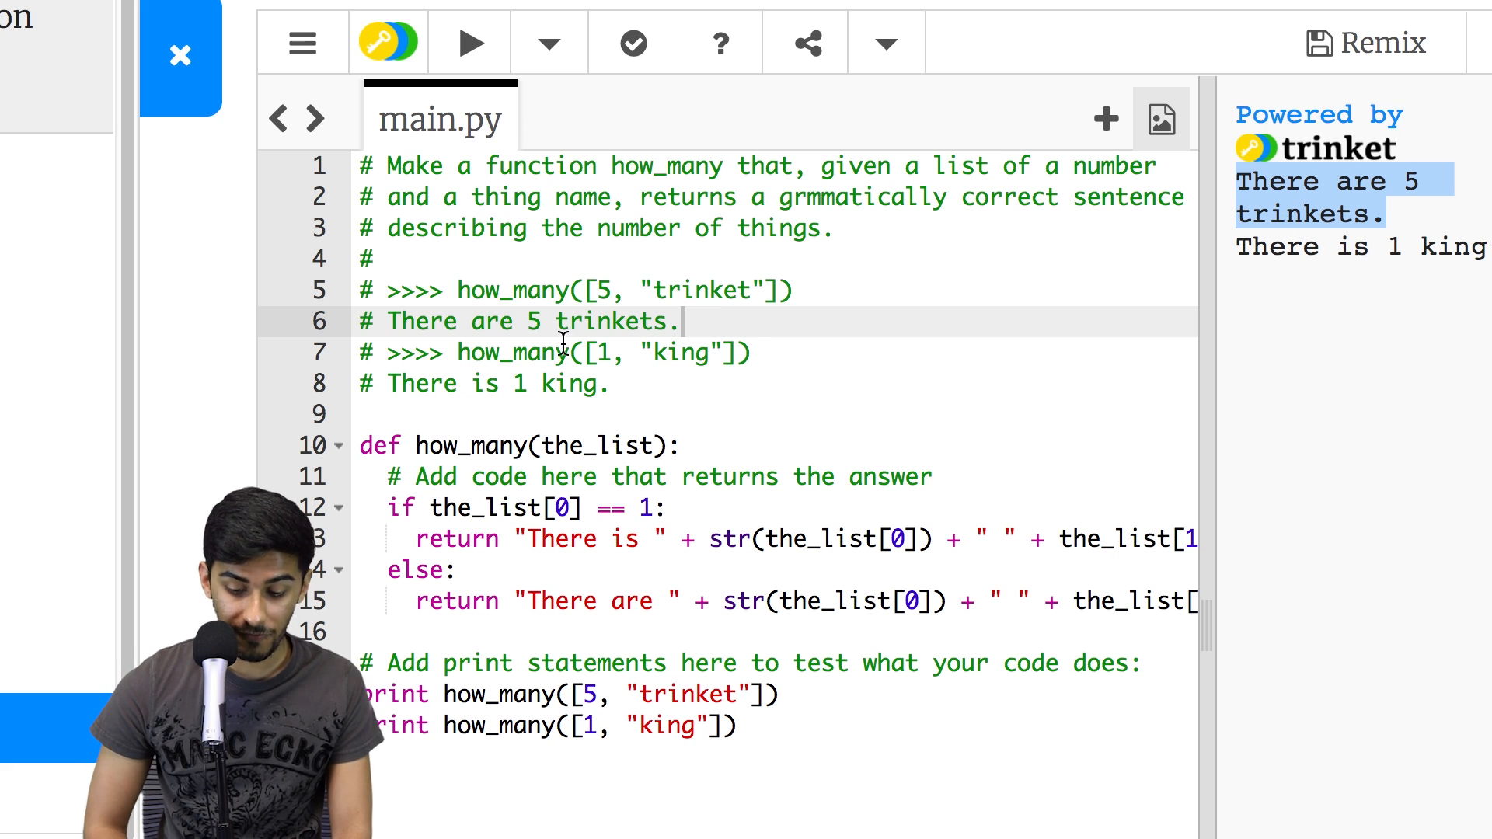
pyautogui.click(723, 353)
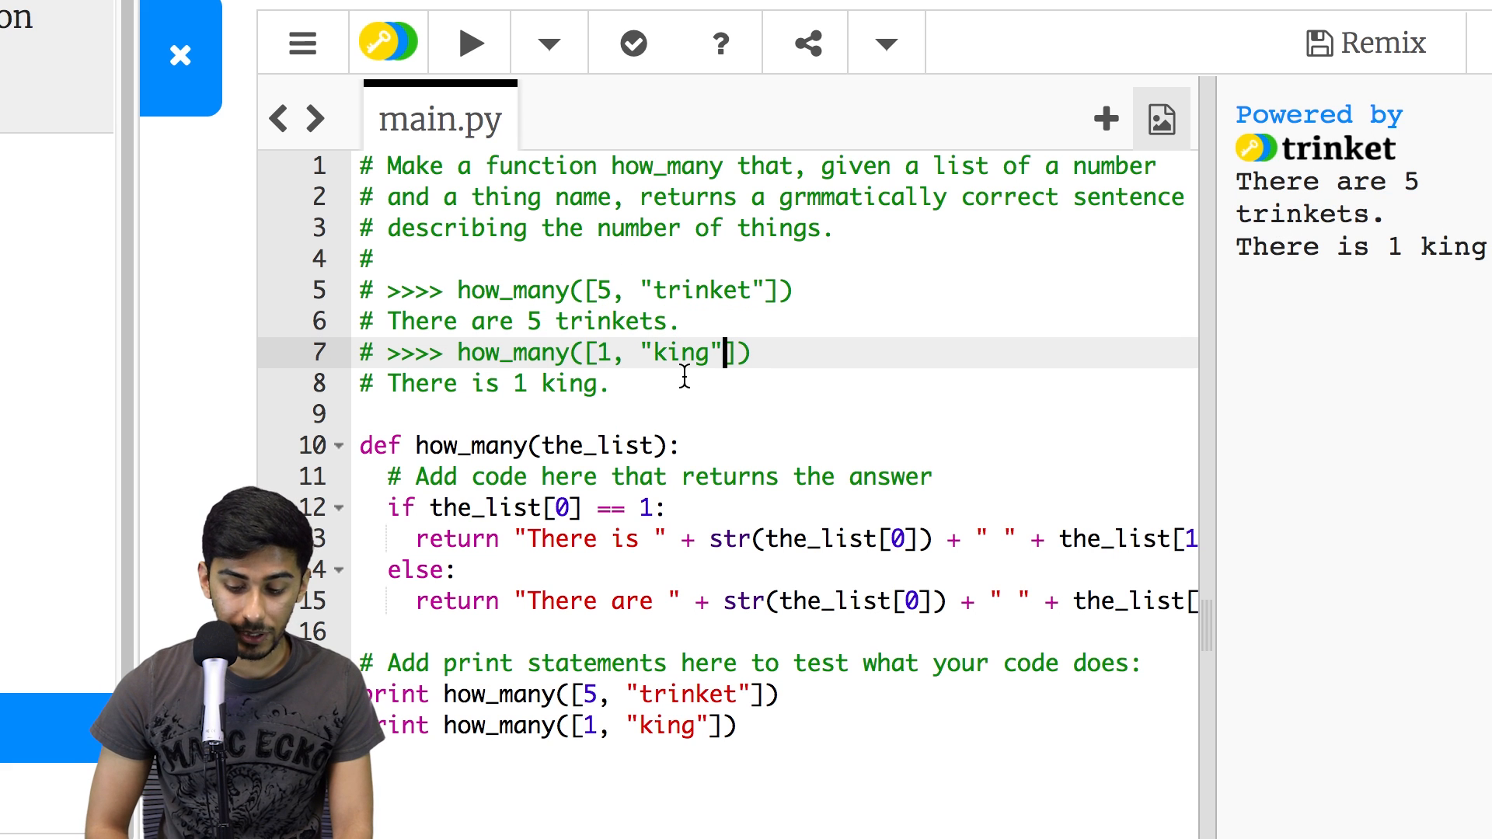